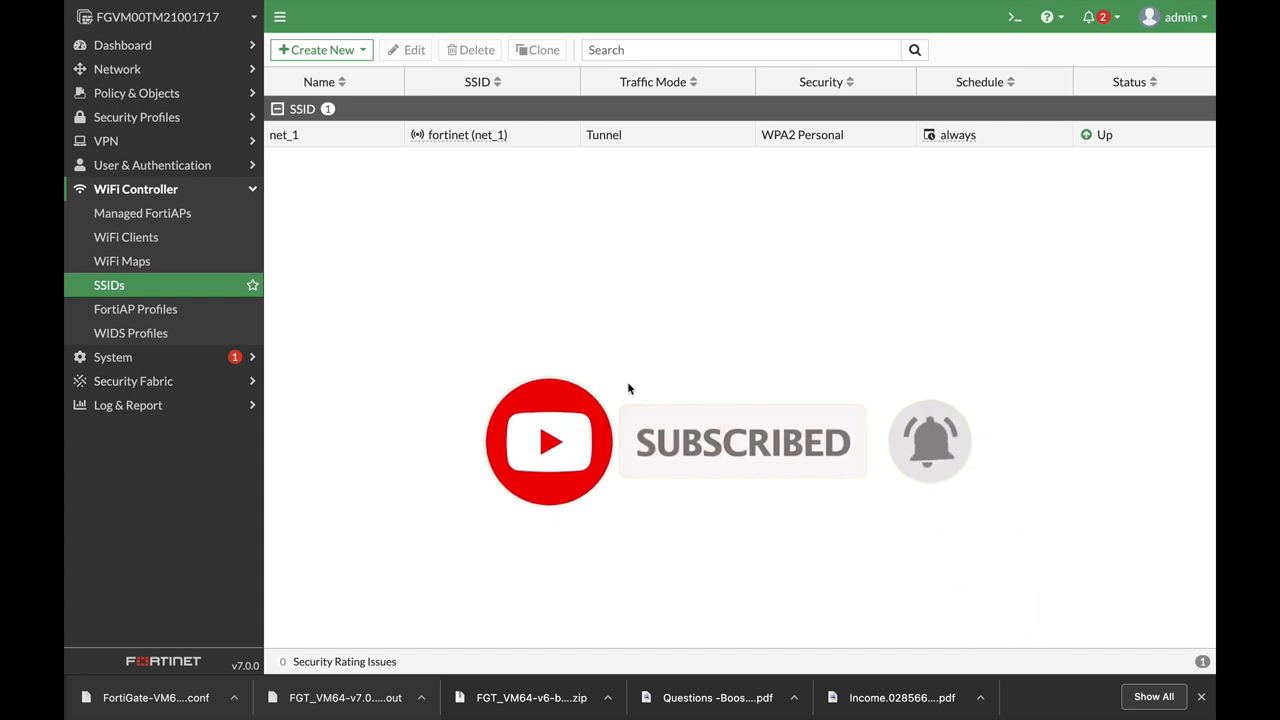
{"action": "mouse_move", "coordinate": [138, 288]}
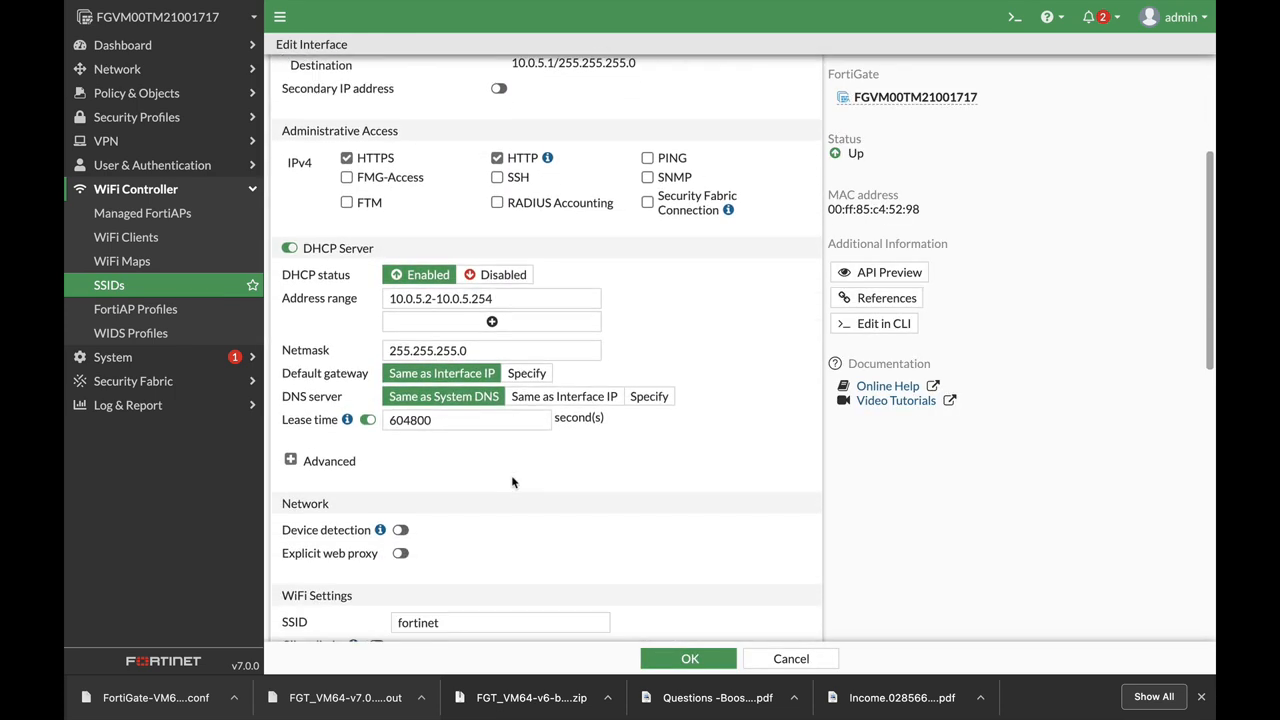
Expand the DHCP server's Advanced options and start a new IP Address Assignment Rule
{"action": "left_click", "coordinate": [290, 460]}
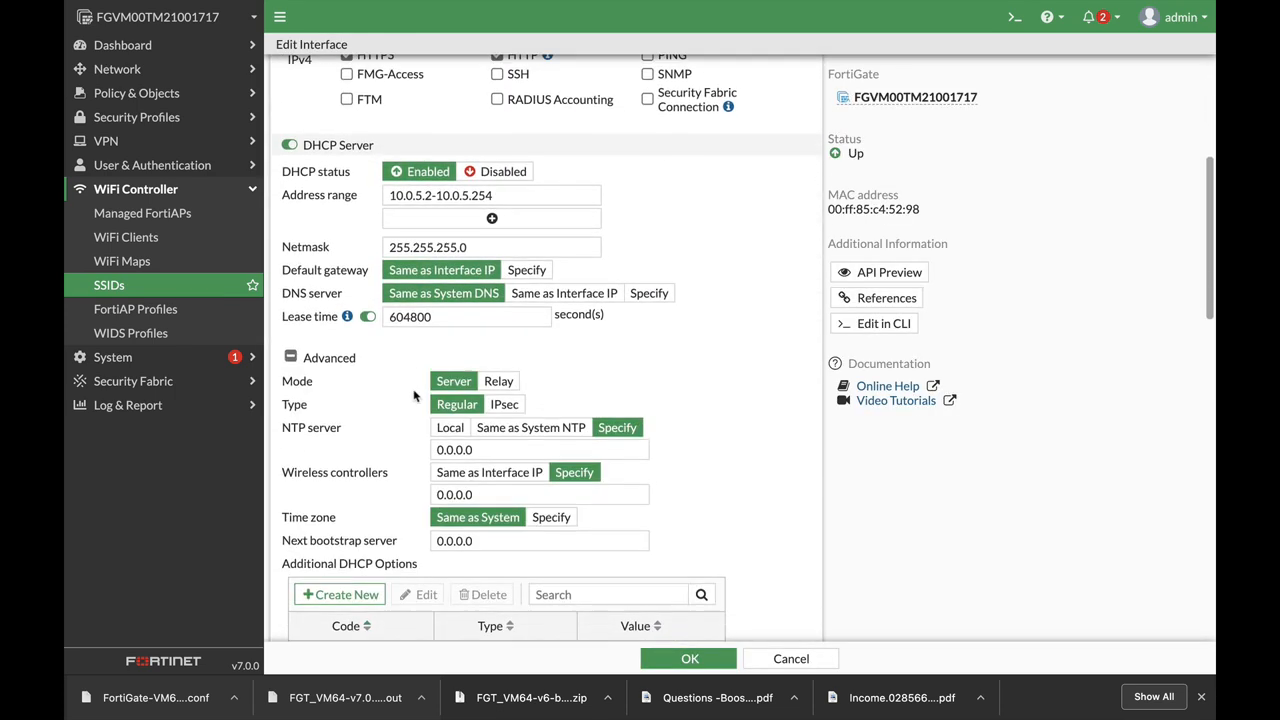
{"action": "scroll", "scroll_direction": "down", "scroll_amount": 3}
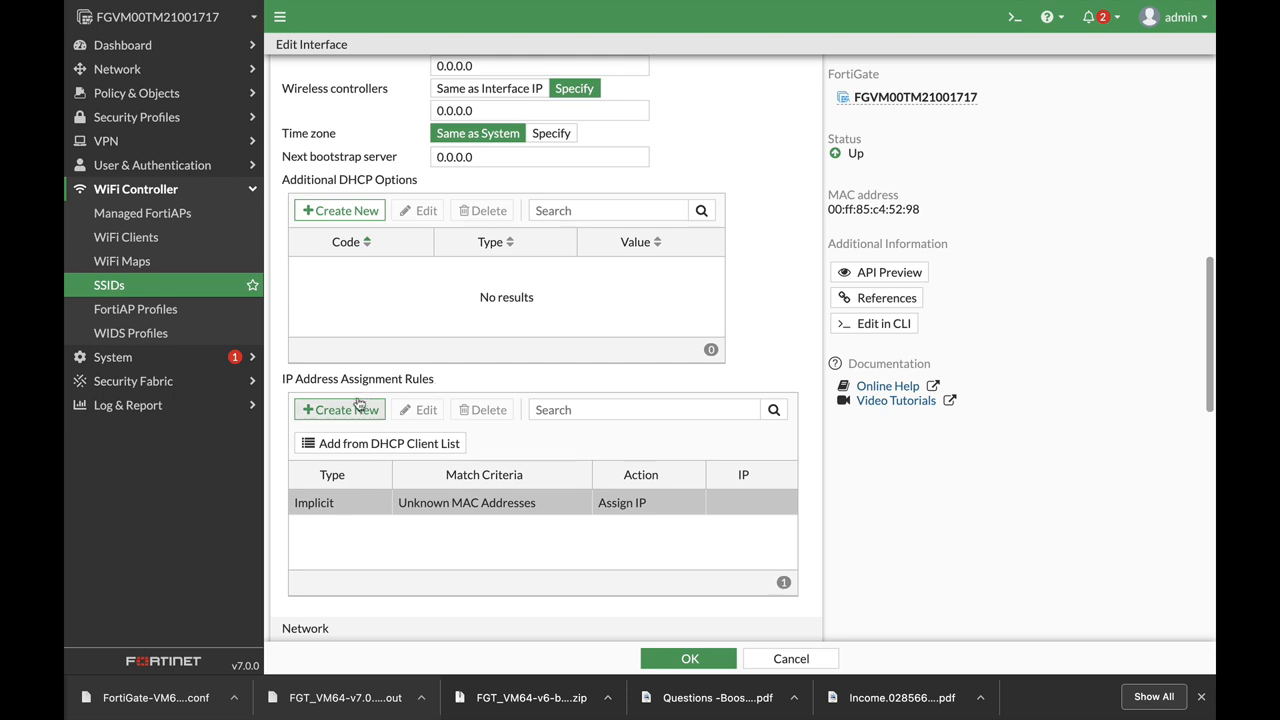
{"action": "left_click", "coordinate": [340, 408]}
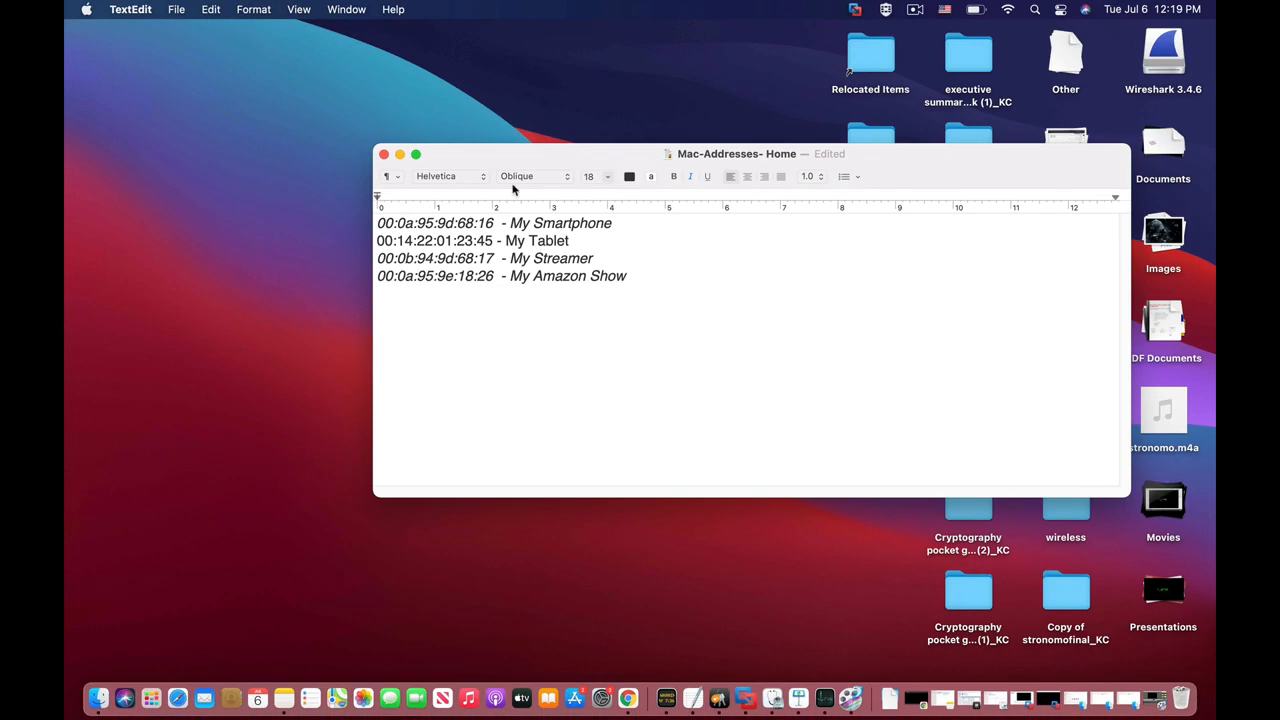
Fill the rule with smartphone MAC 00:0a:95:9d:68:16 from the notes and action Assign IP
{"action": "double_click", "coordinate": [434, 222]}
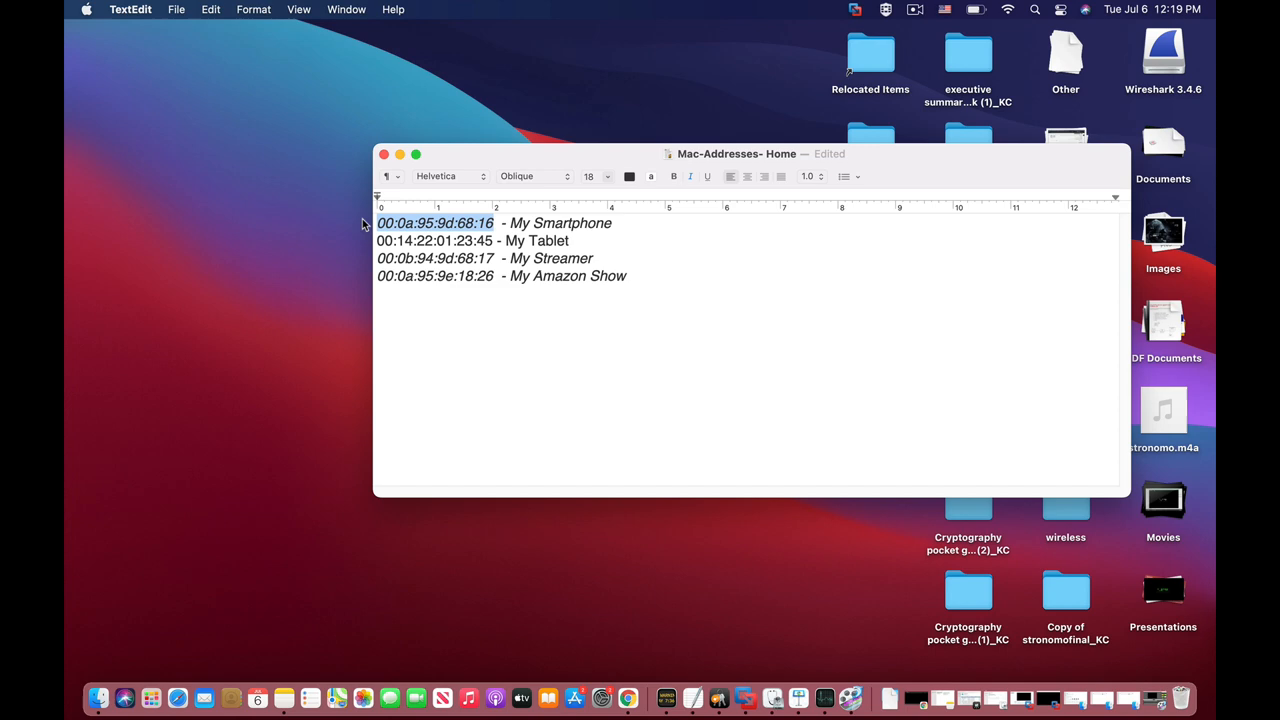
{"action": "key", "text": "cmd+tab"}
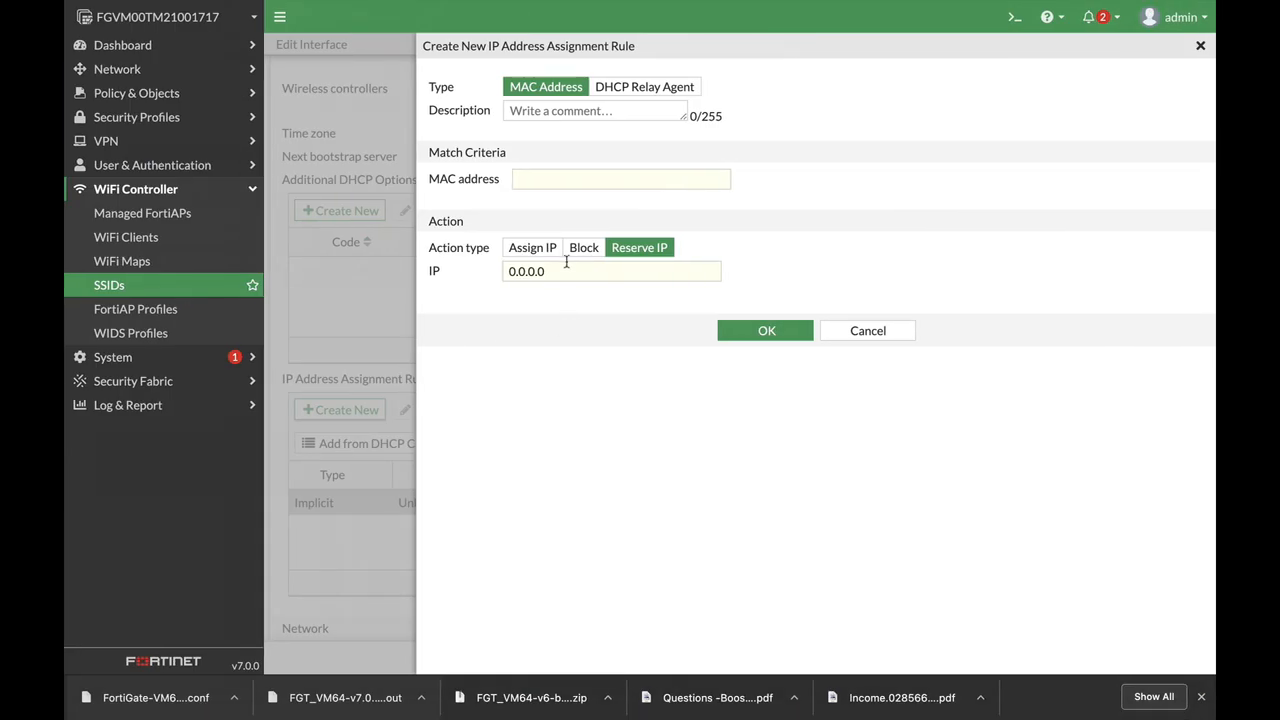
{"action": "type", "text": "00:0a:95:9d:68:16"}
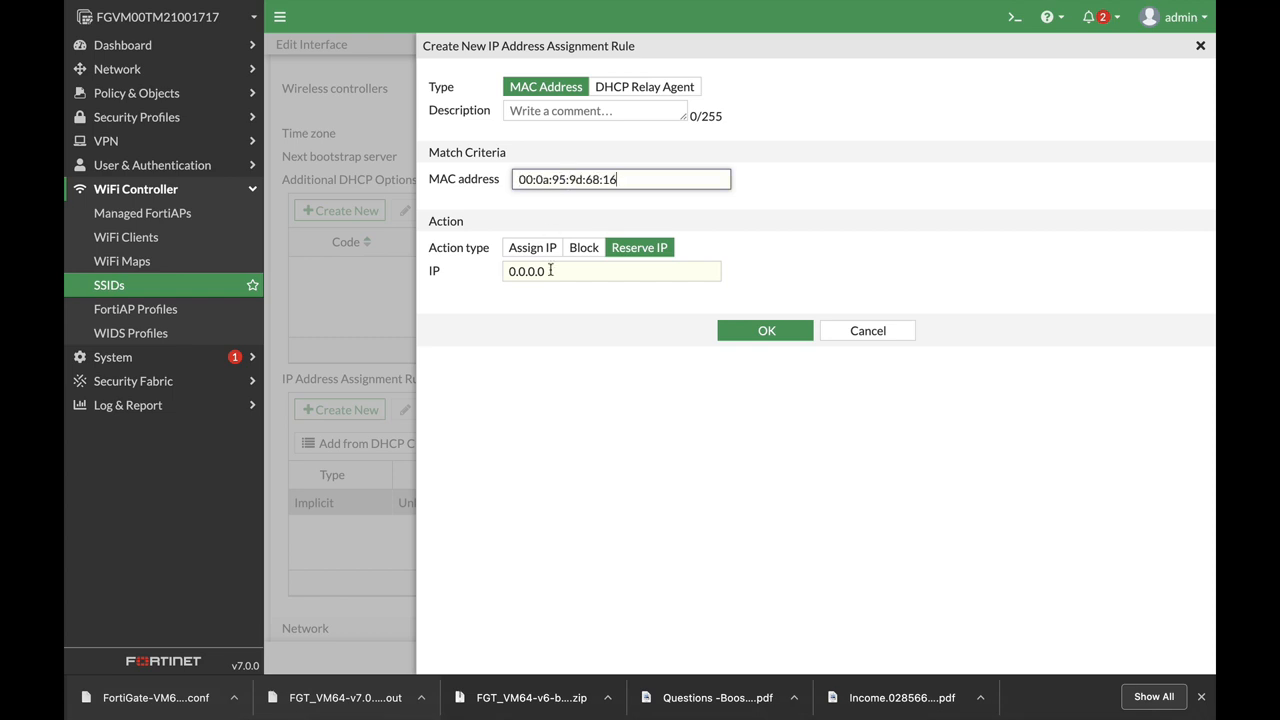
{"action": "left_click", "coordinate": [532, 248]}
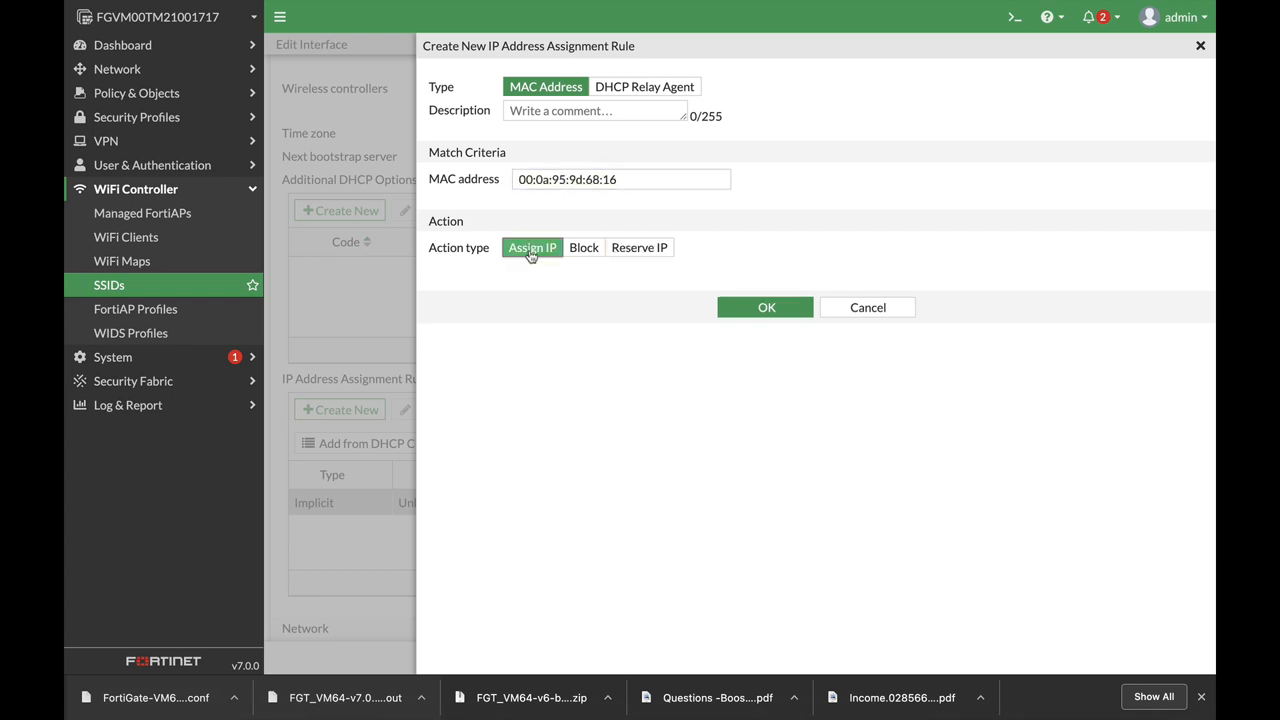
{"action": "left_click", "coordinate": [640, 248]}
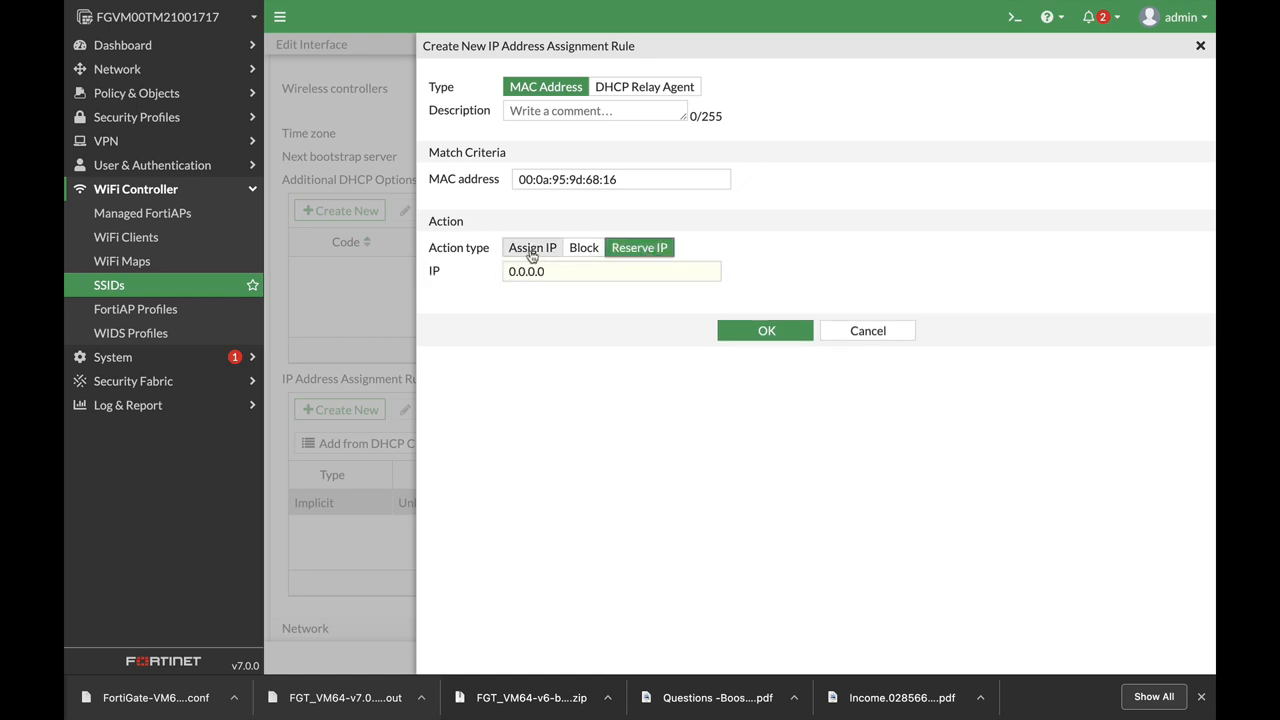
{"action": "left_click", "coordinate": [532, 248]}
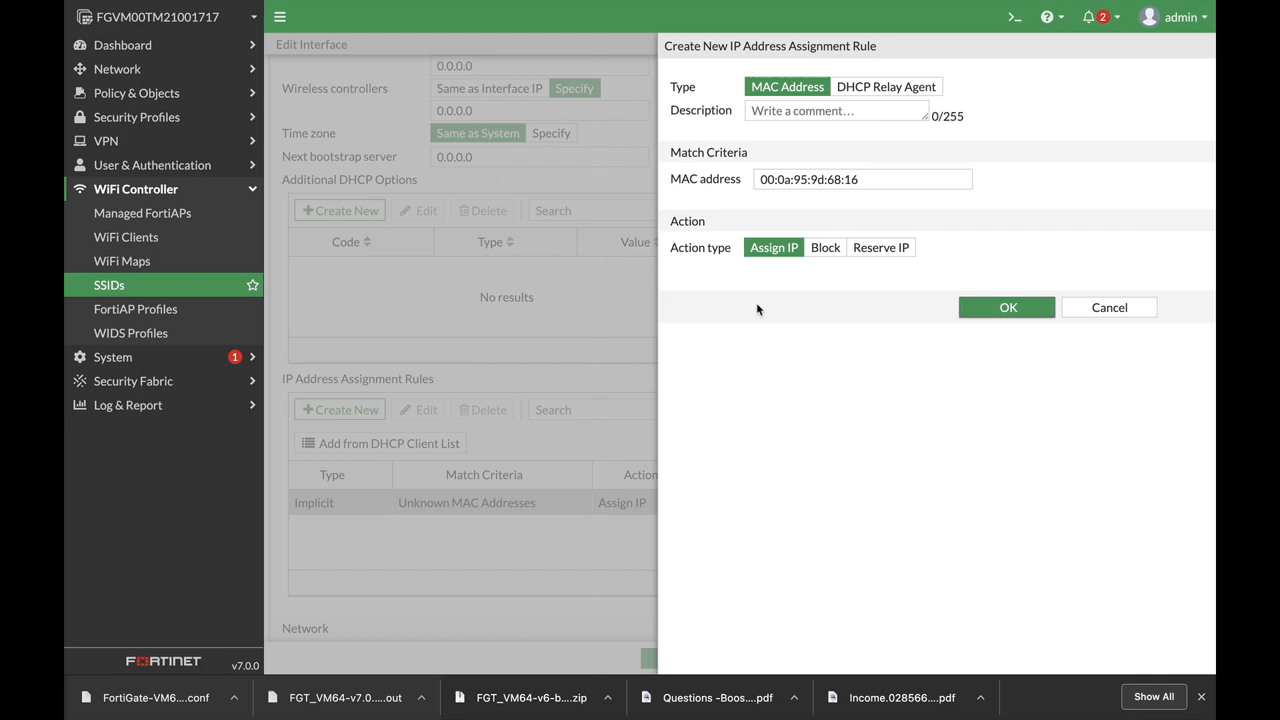
Save the smartphone rule and add a tablet rule for MAC 00:14:22:01:23:45 with Assign IP
{"action": "left_click", "coordinate": [1006, 308]}
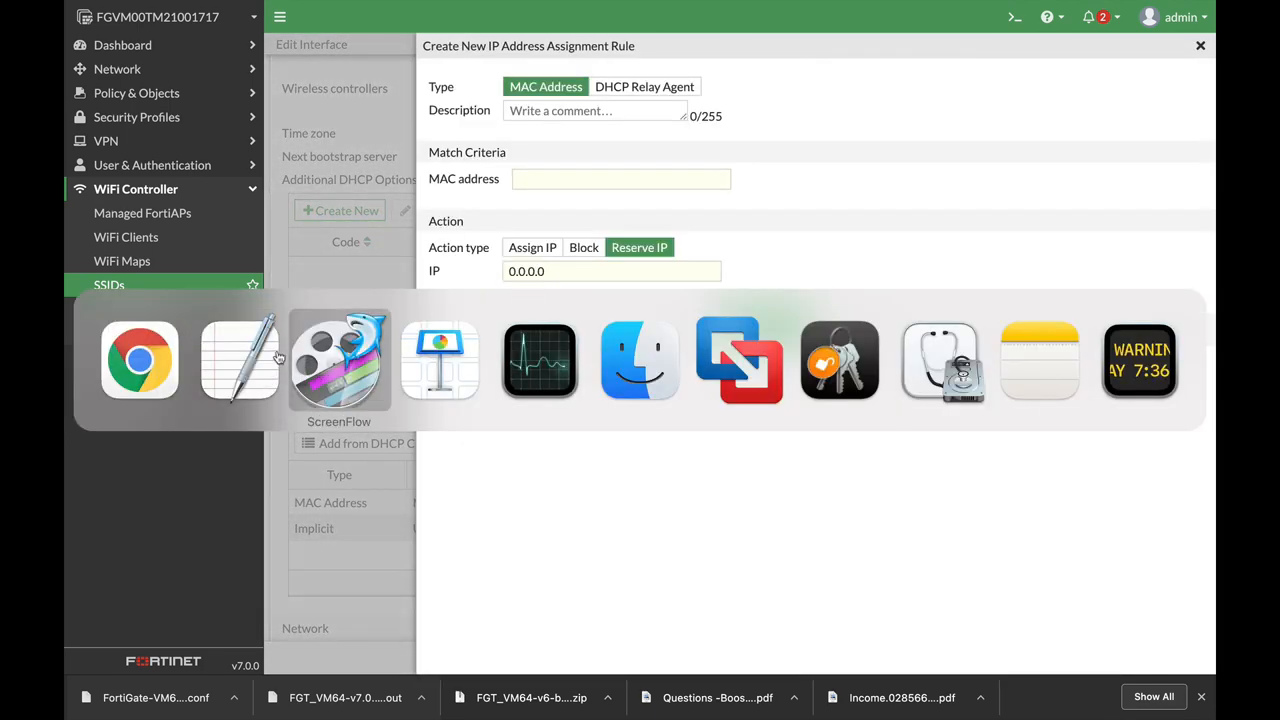
{"action": "left_click", "coordinate": [240, 360]}
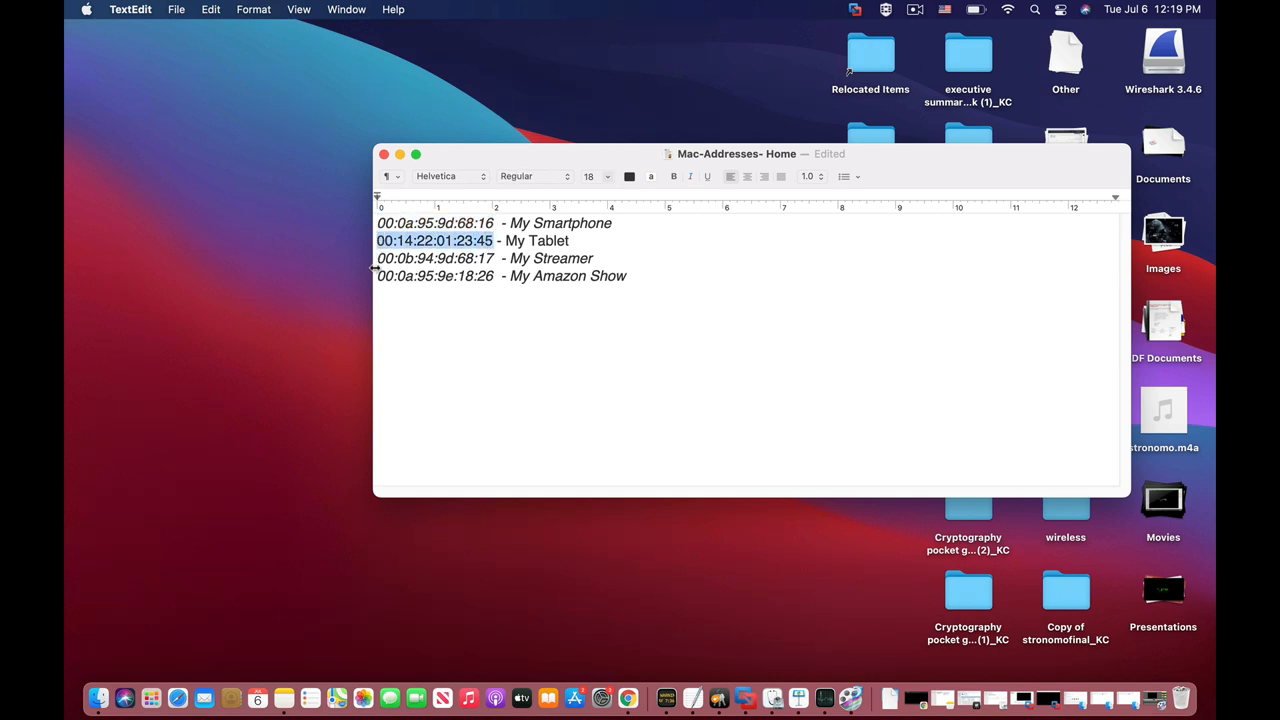
{"action": "key", "text": "cmd+tab"}
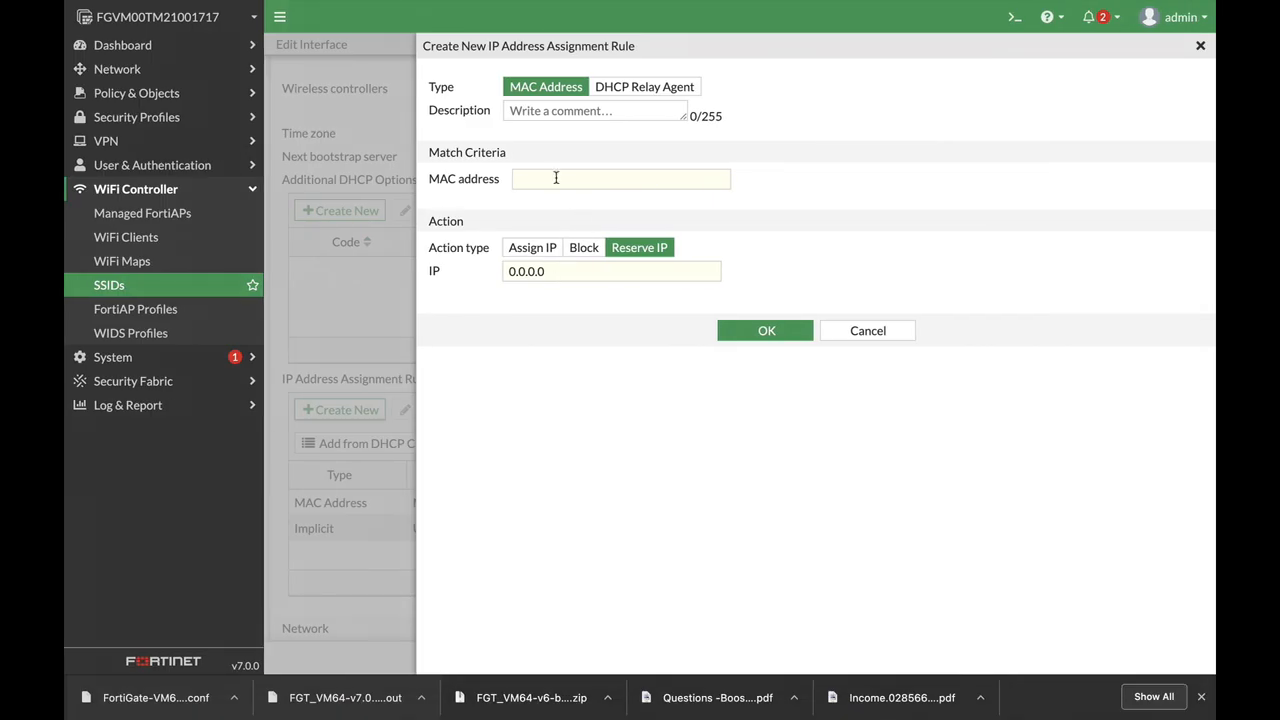
{"action": "type", "text": "00:14:22:01:23:45"}
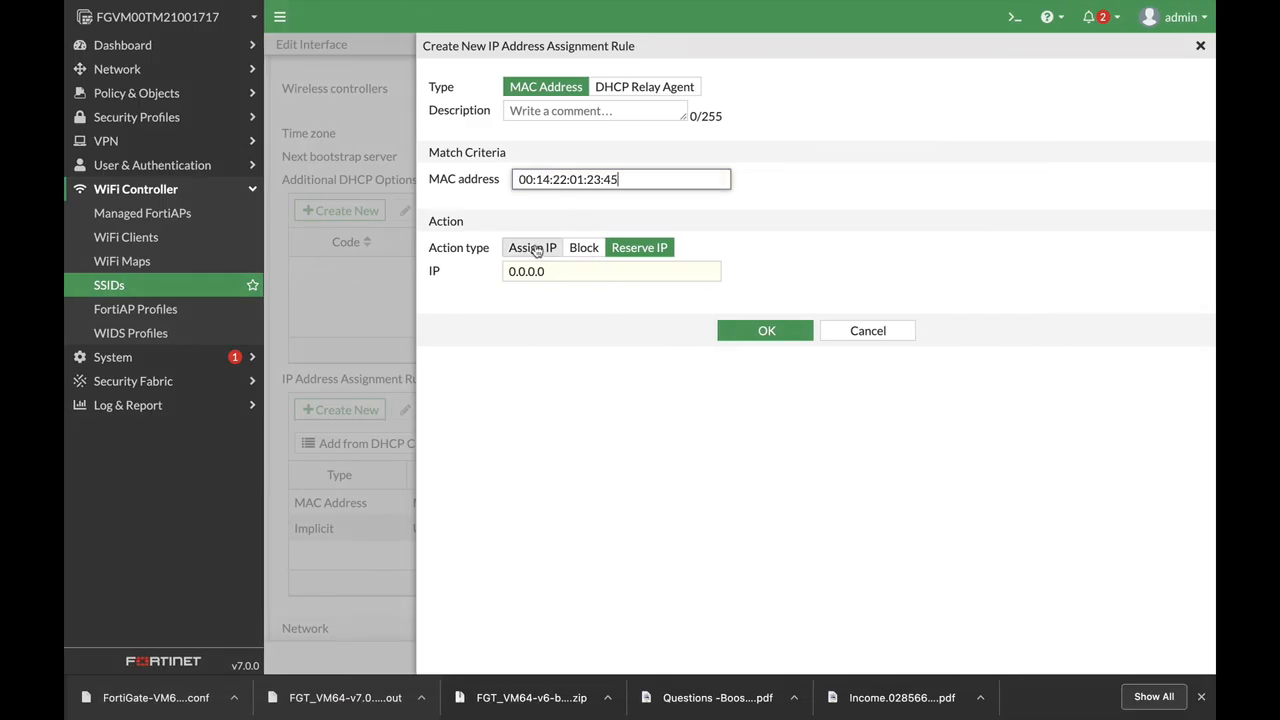
{"action": "left_click", "coordinate": [766, 330]}
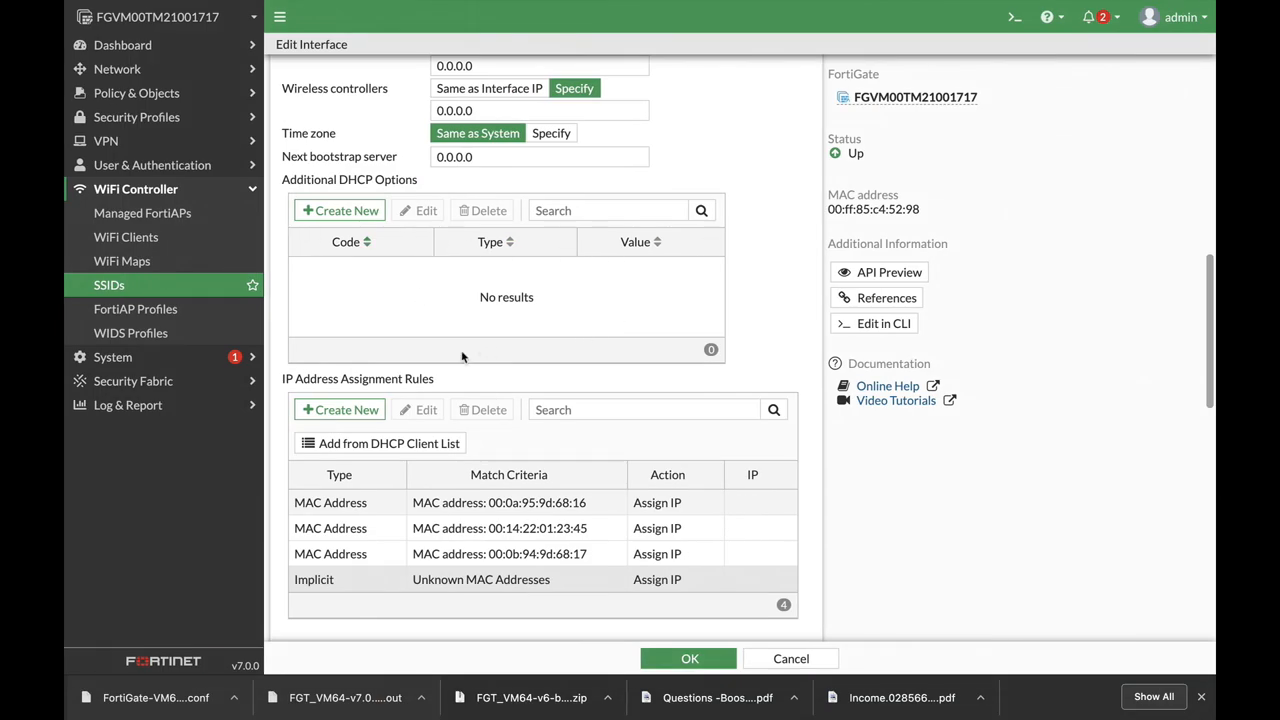
Start an Amazon Show rule for MAC 00:0a:95:9e:18:26 with action Assign IP
{"action": "left_click", "coordinate": [340, 408]}
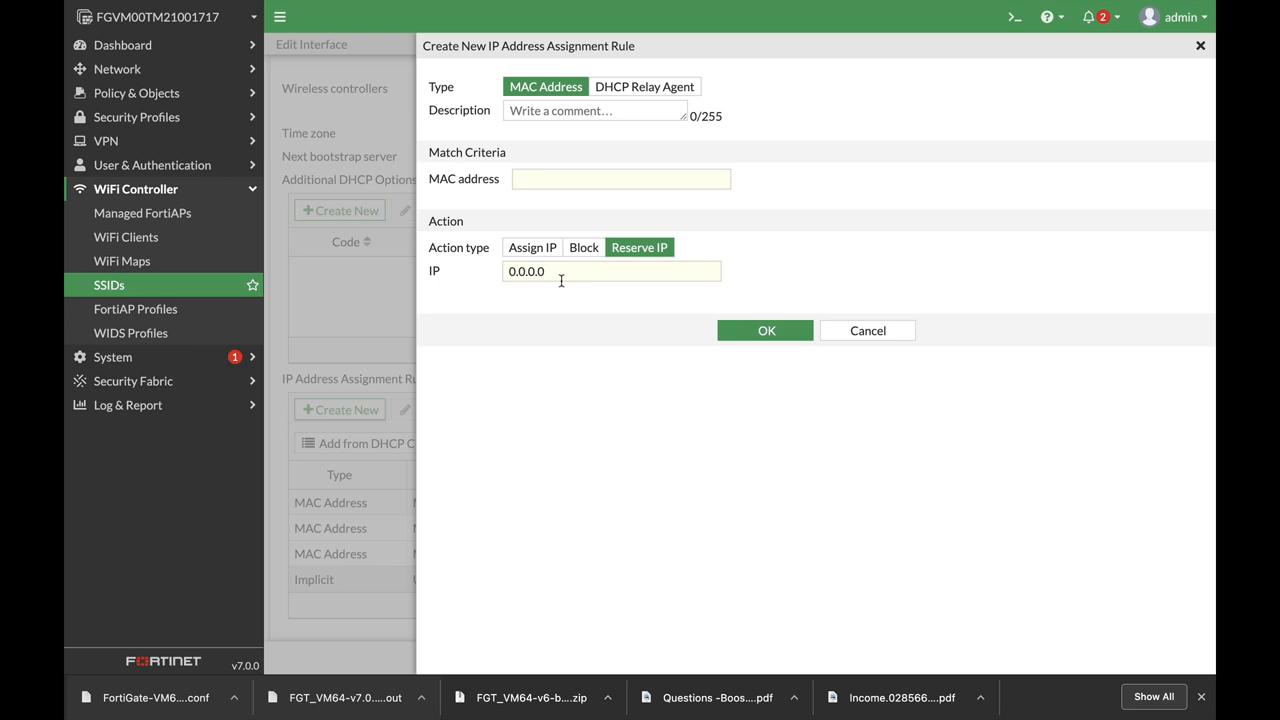
{"action": "type", "text": "00:0a:95:9e:18:26"}
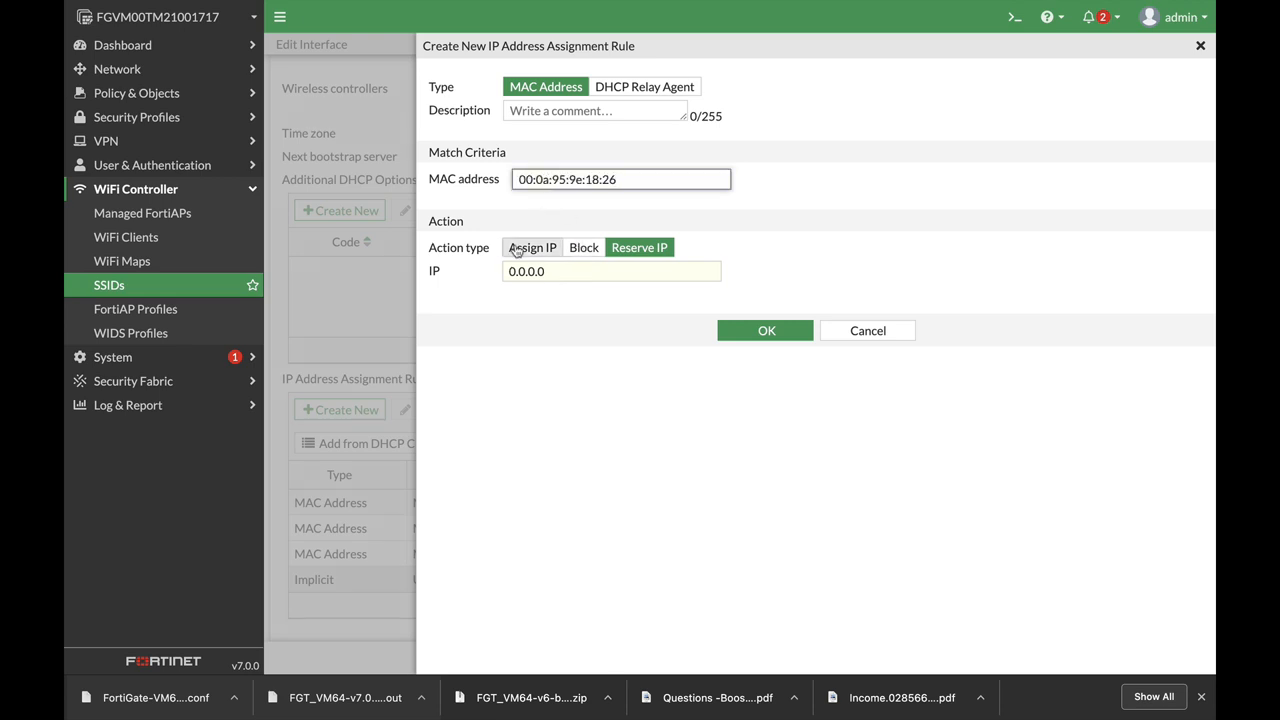
{"action": "left_click", "coordinate": [766, 330]}
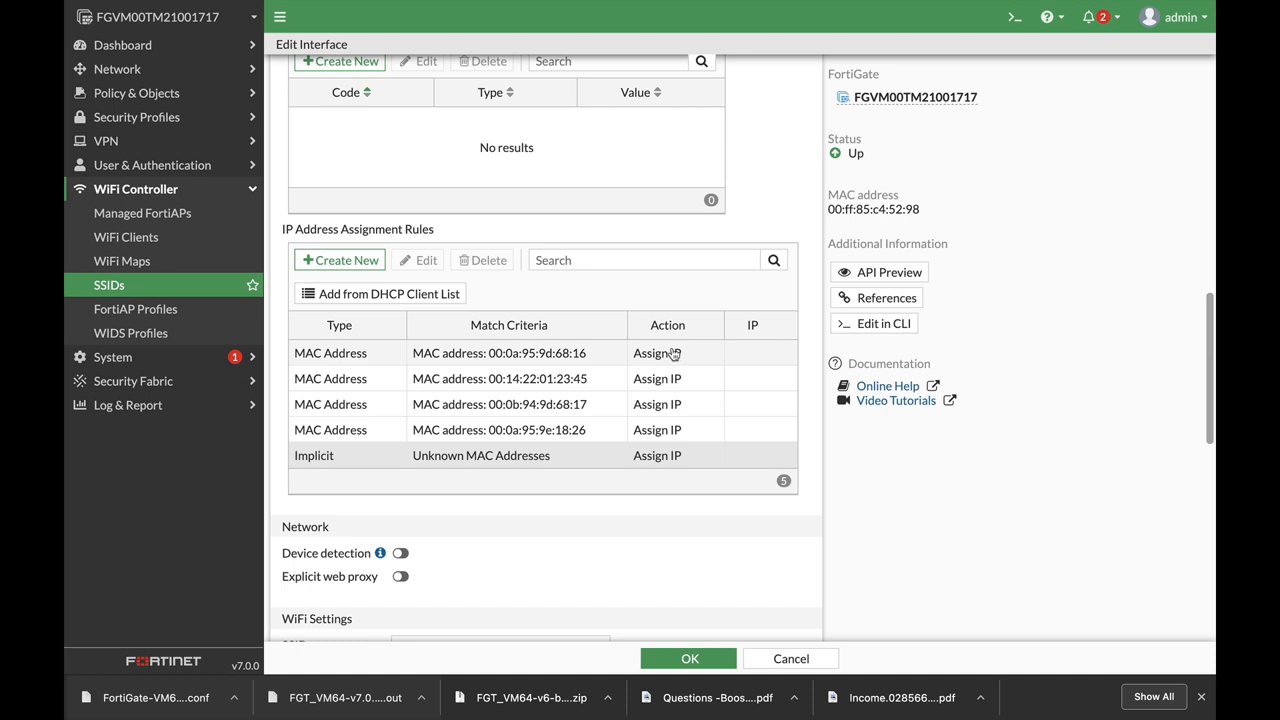
{"action": "mouse_move", "coordinate": [672, 354]}
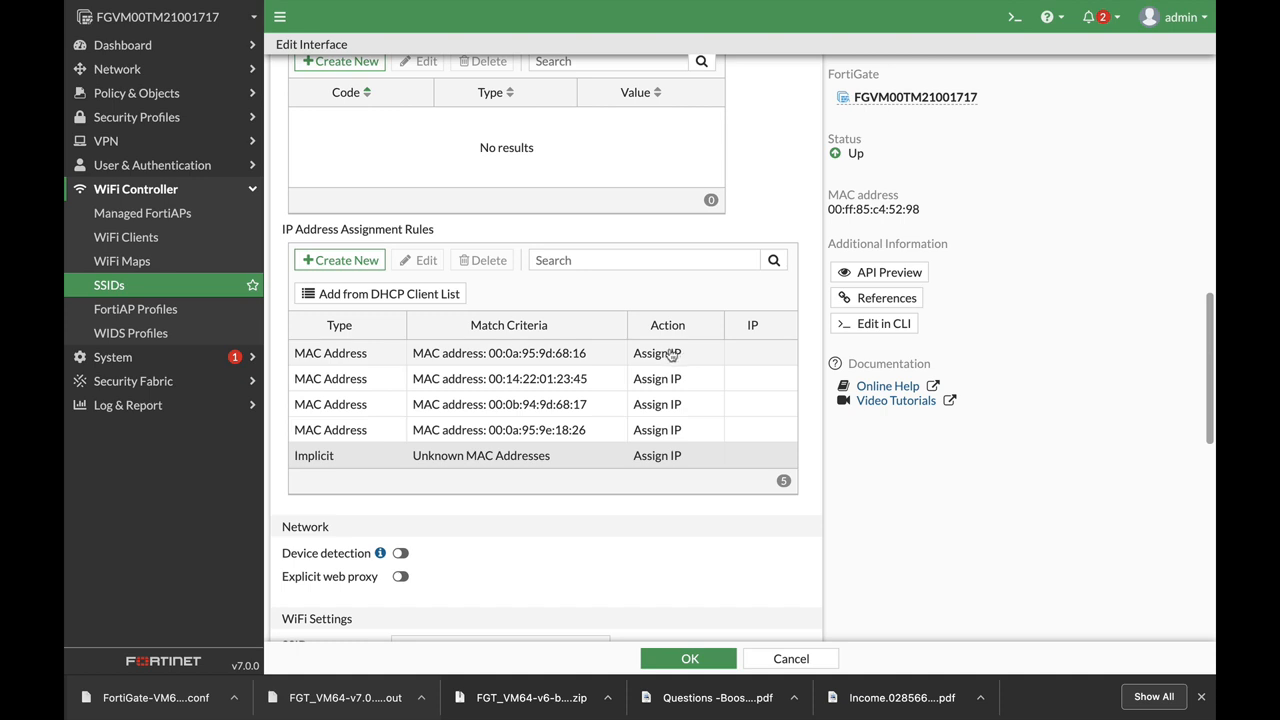
{"action": "mouse_move", "coordinate": [670, 356]}
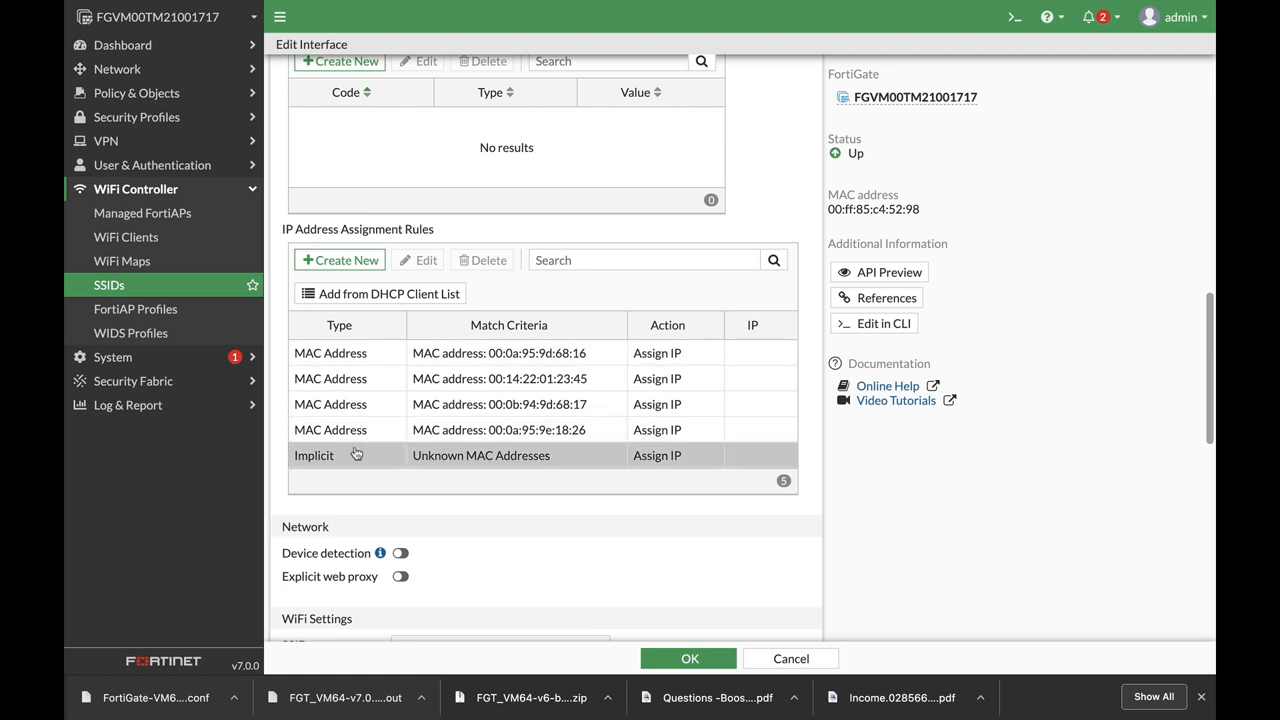
{"action": "mouse_move", "coordinate": [344, 458]}
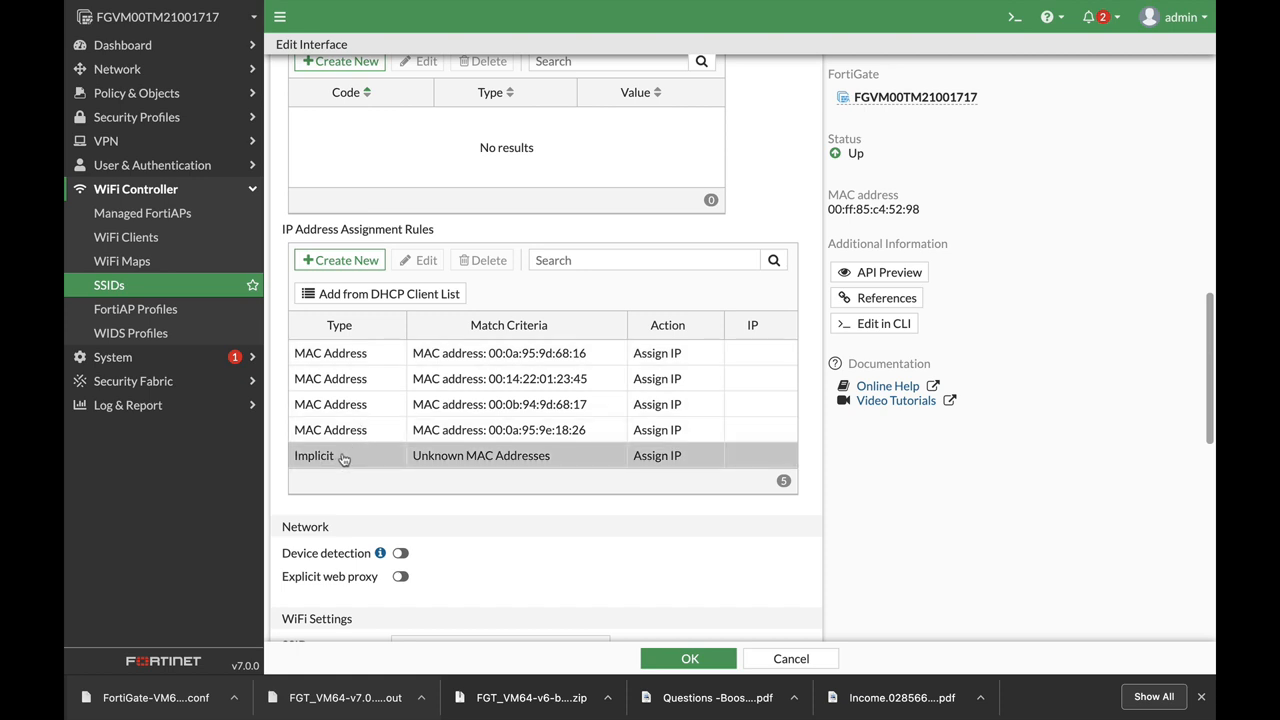
{"action": "mouse_move", "coordinate": [436, 468]}
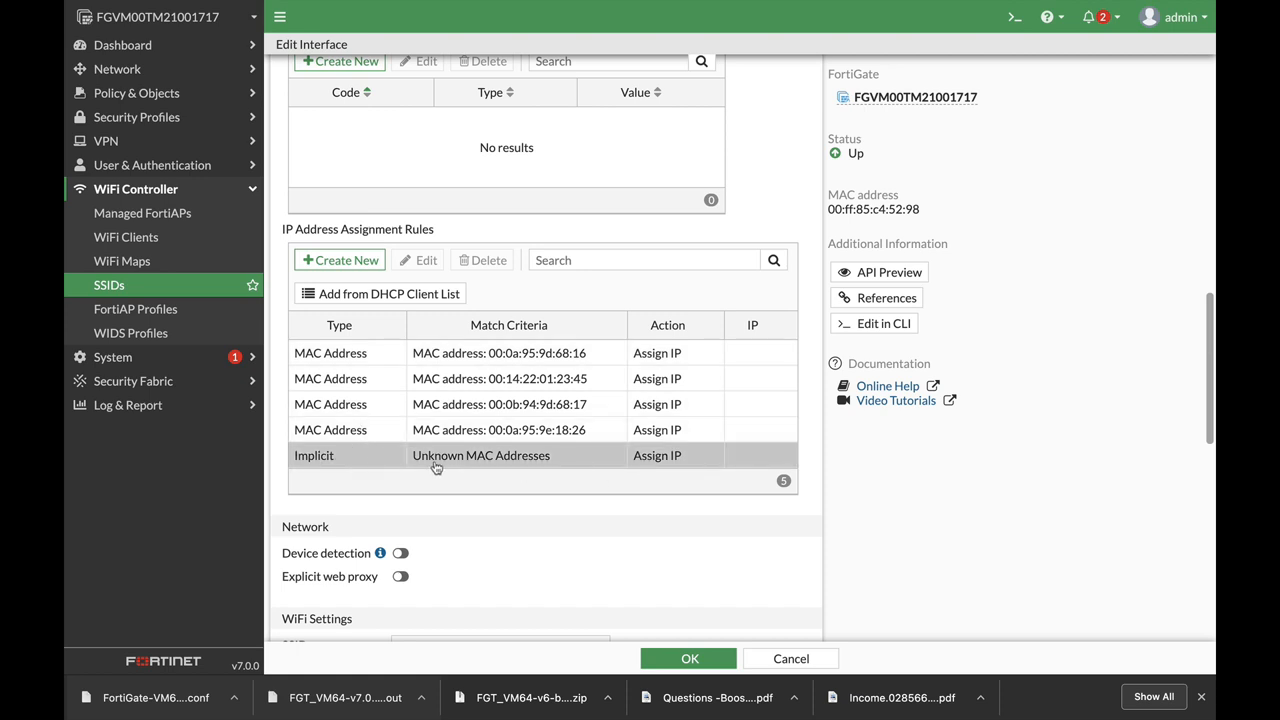
{"action": "mouse_move", "coordinate": [448, 468]}
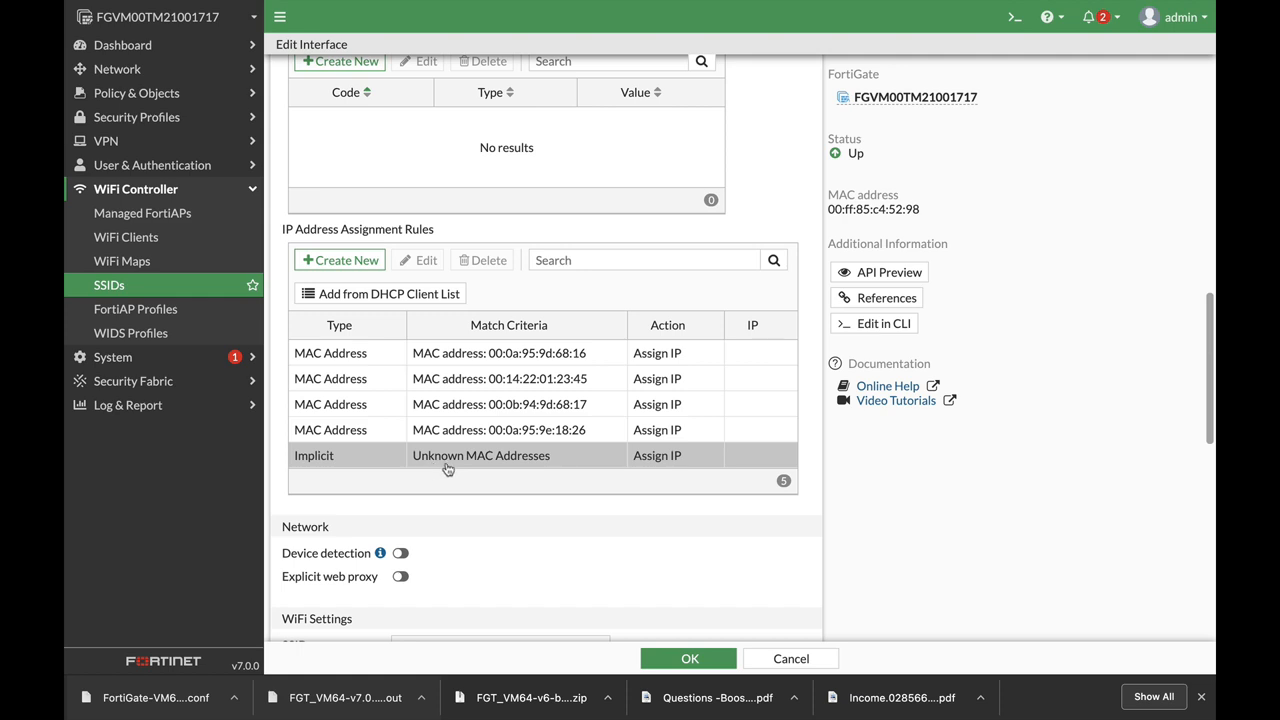
{"action": "mouse_move", "coordinate": [636, 468]}
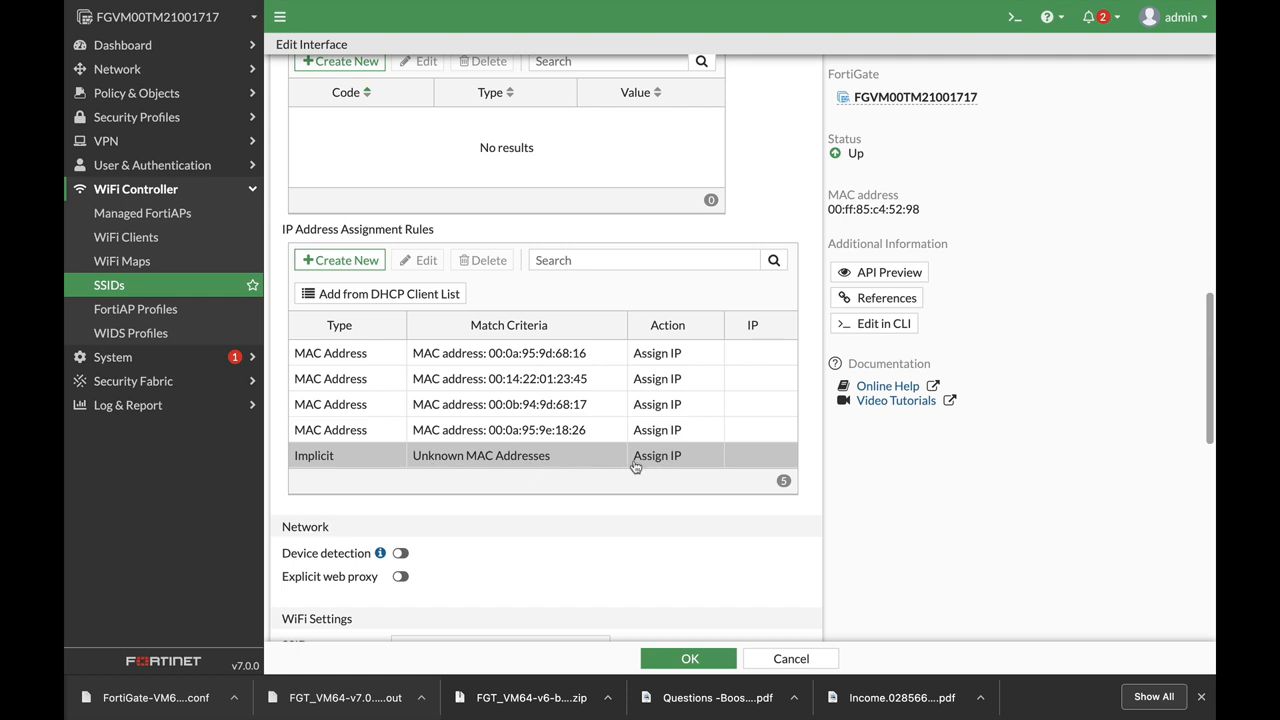
{"action": "mouse_move", "coordinate": [668, 460]}
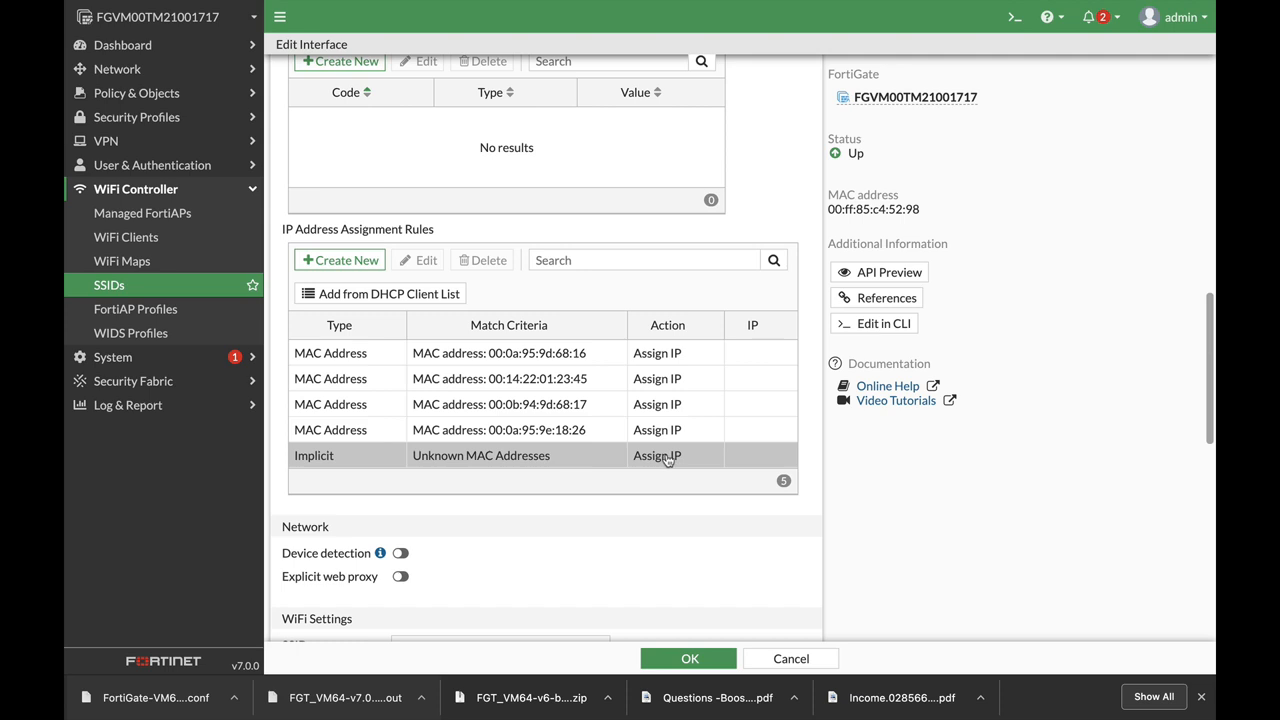
Set the implicit rule for unknown MAC addresses to Block
{"action": "right_click", "coordinate": [668, 456]}
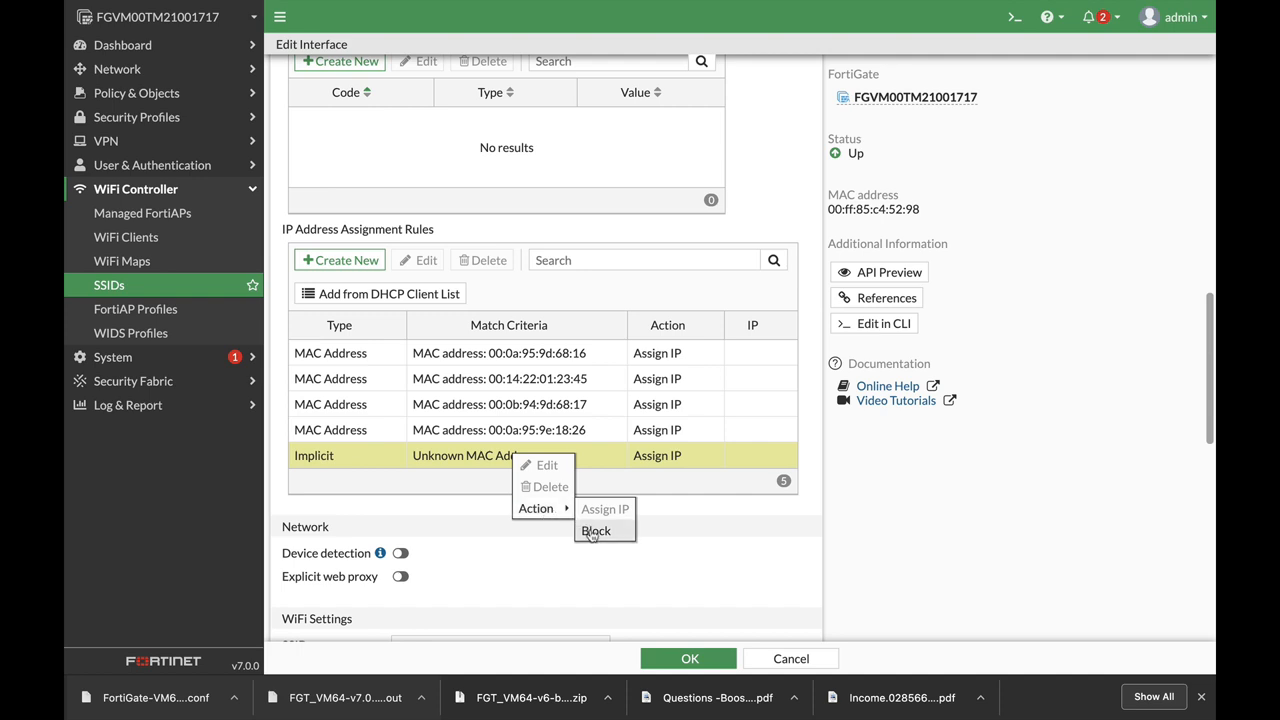
{"action": "left_click", "coordinate": [596, 532]}
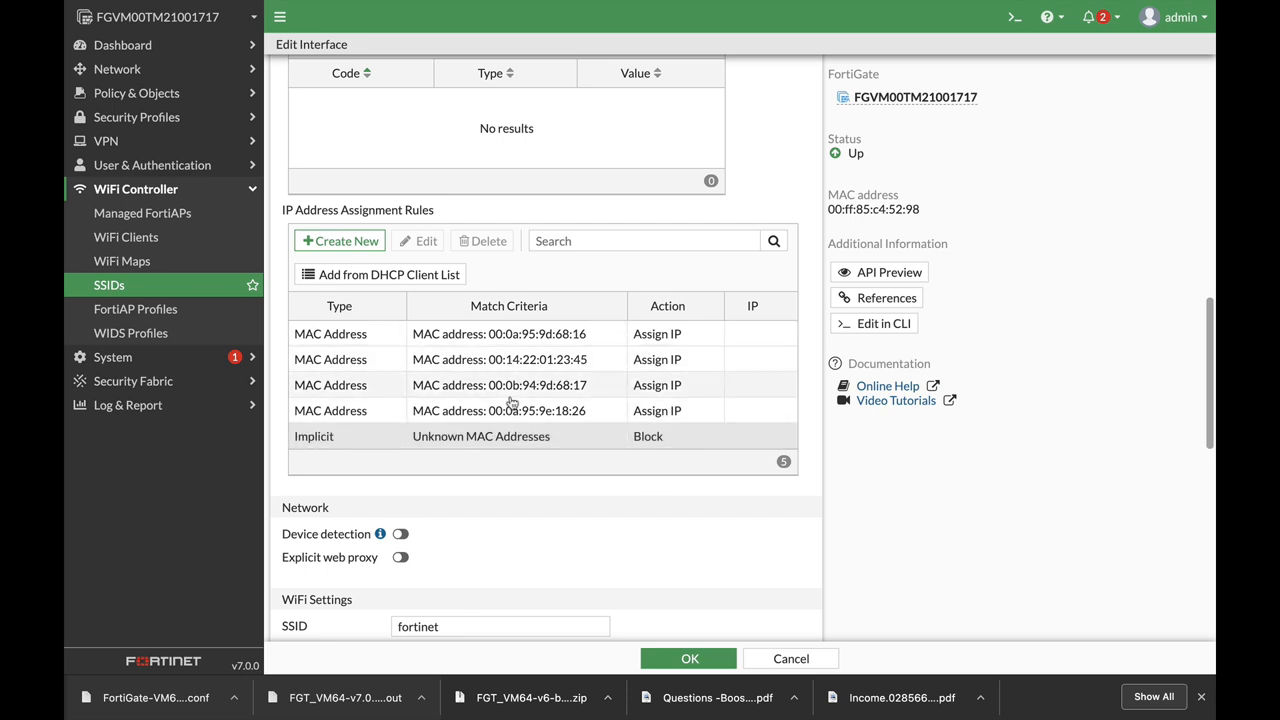
In the CLI console, enter config wireless-controller vap for net_1 and run get to list its settings
{"action": "left_click", "coordinate": [1014, 16]}
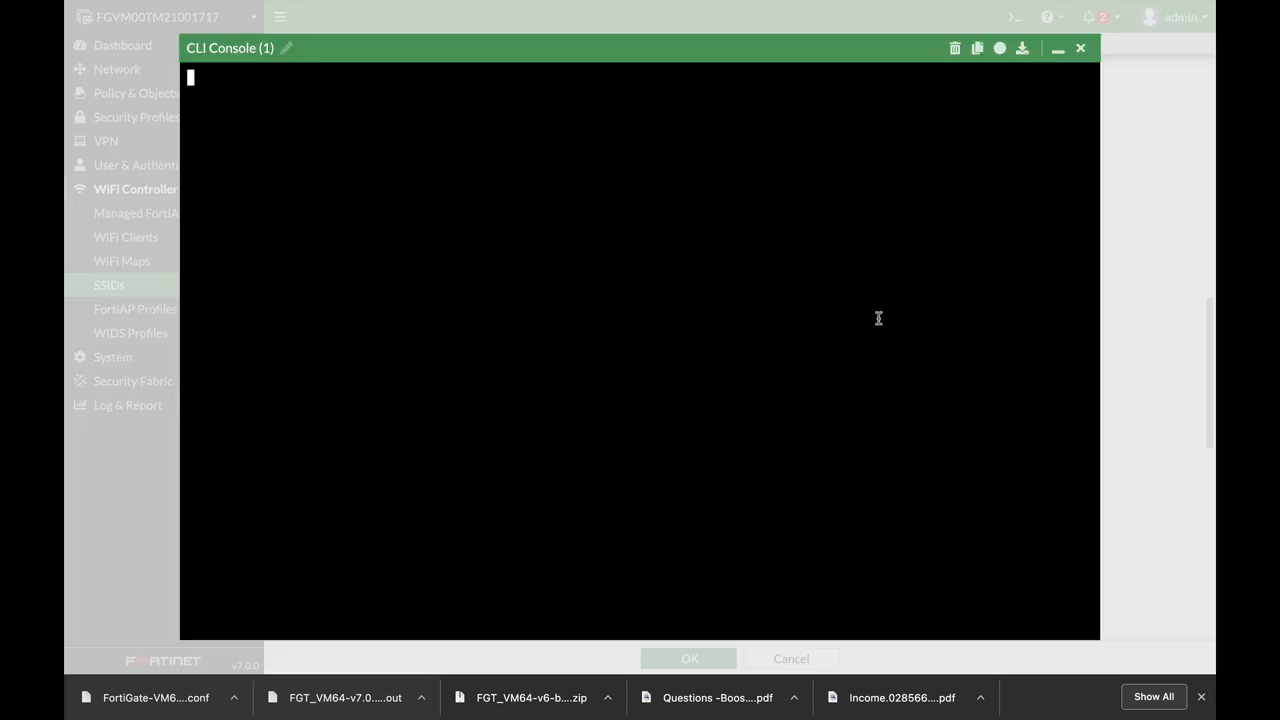
{"action": "type", "text": "config wireless-controller vap"}
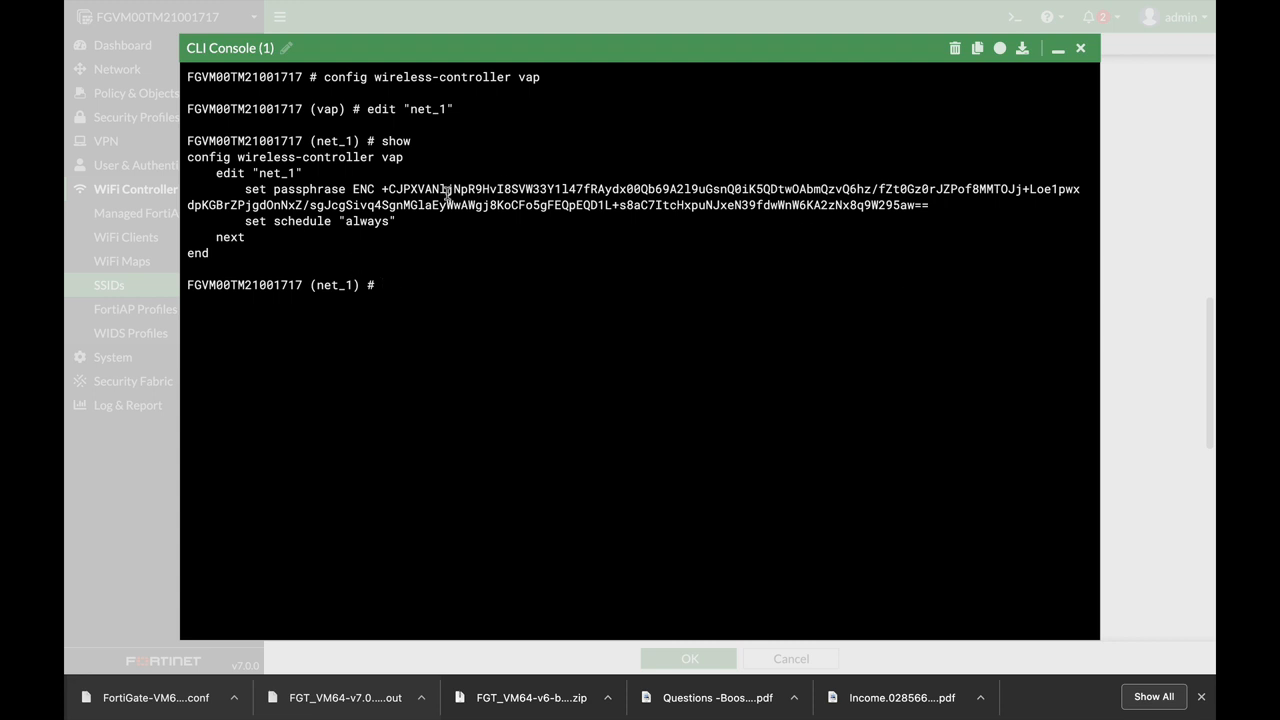
{"action": "type", "text": "g"}
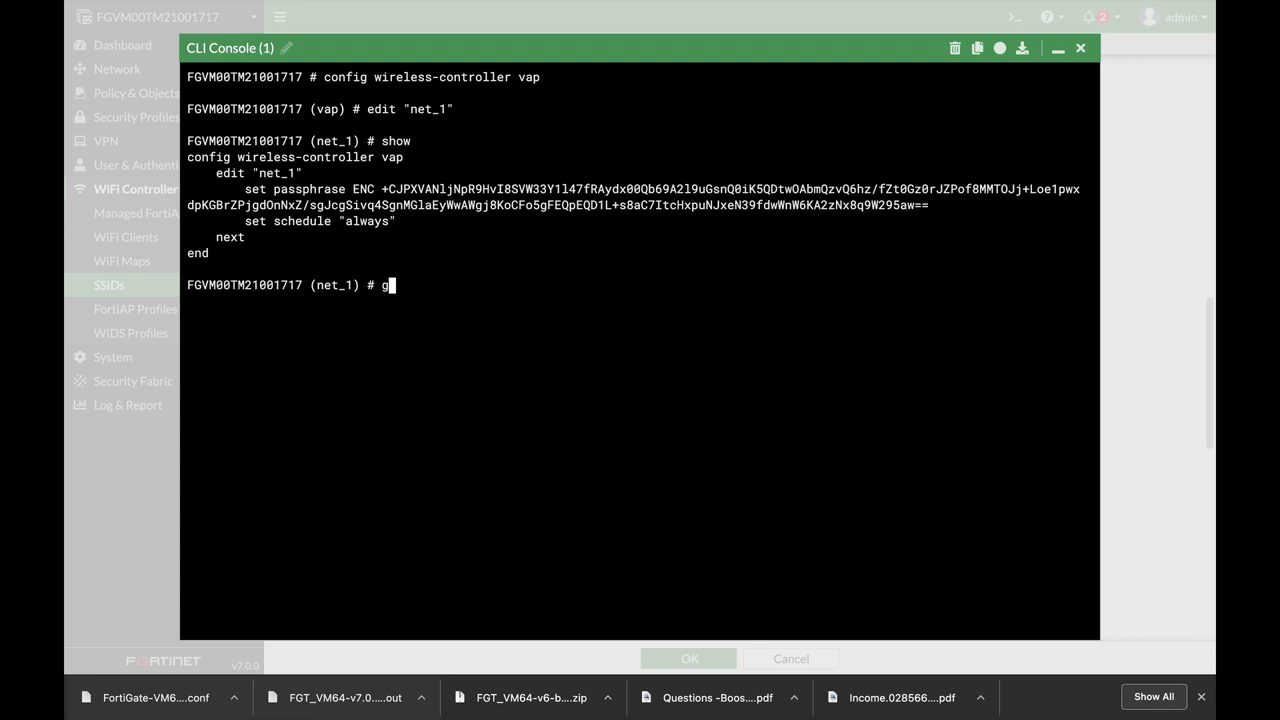
{"action": "type", "text": "et"}
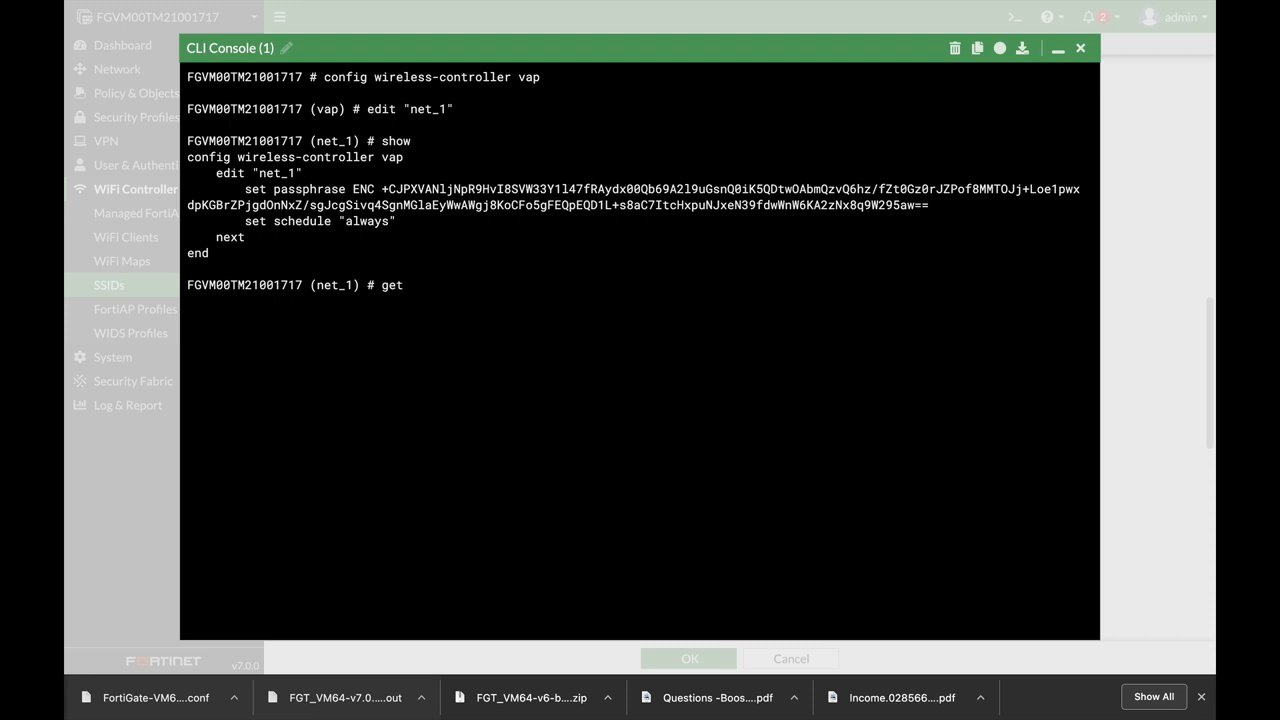
{"action": "key", "text": "enter"}
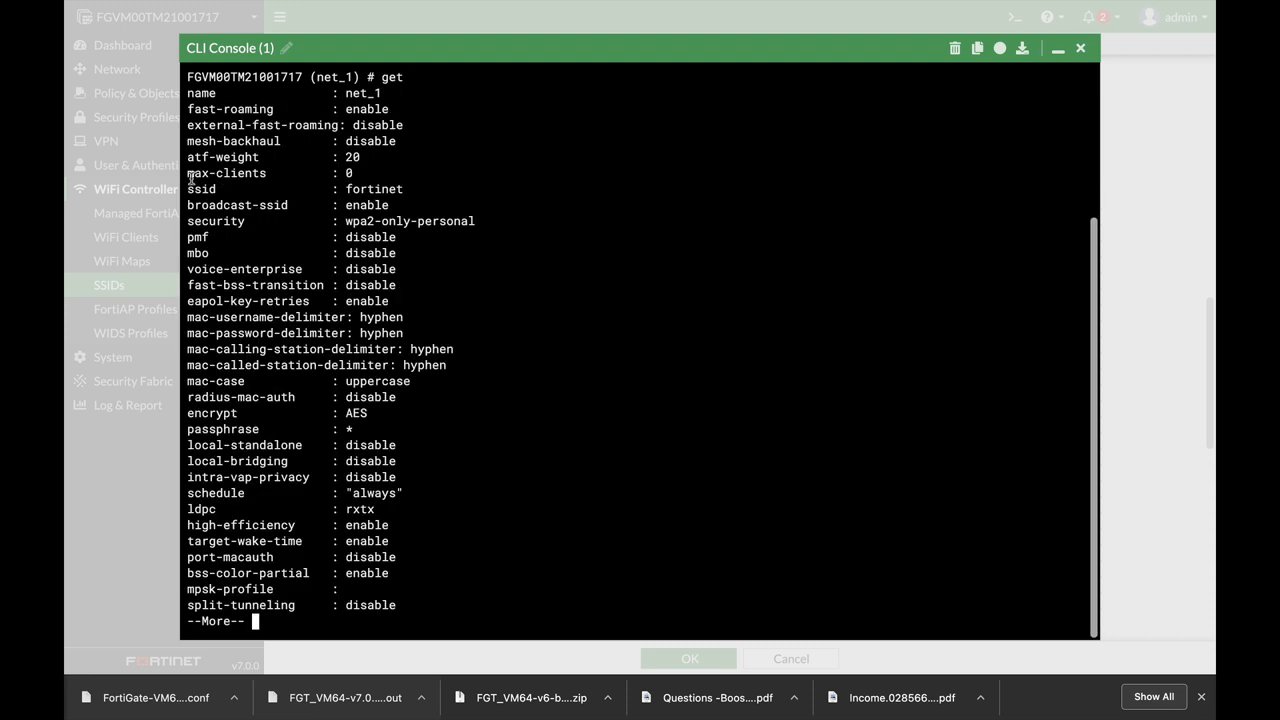
{"action": "mouse_move", "coordinate": [484, 394]}
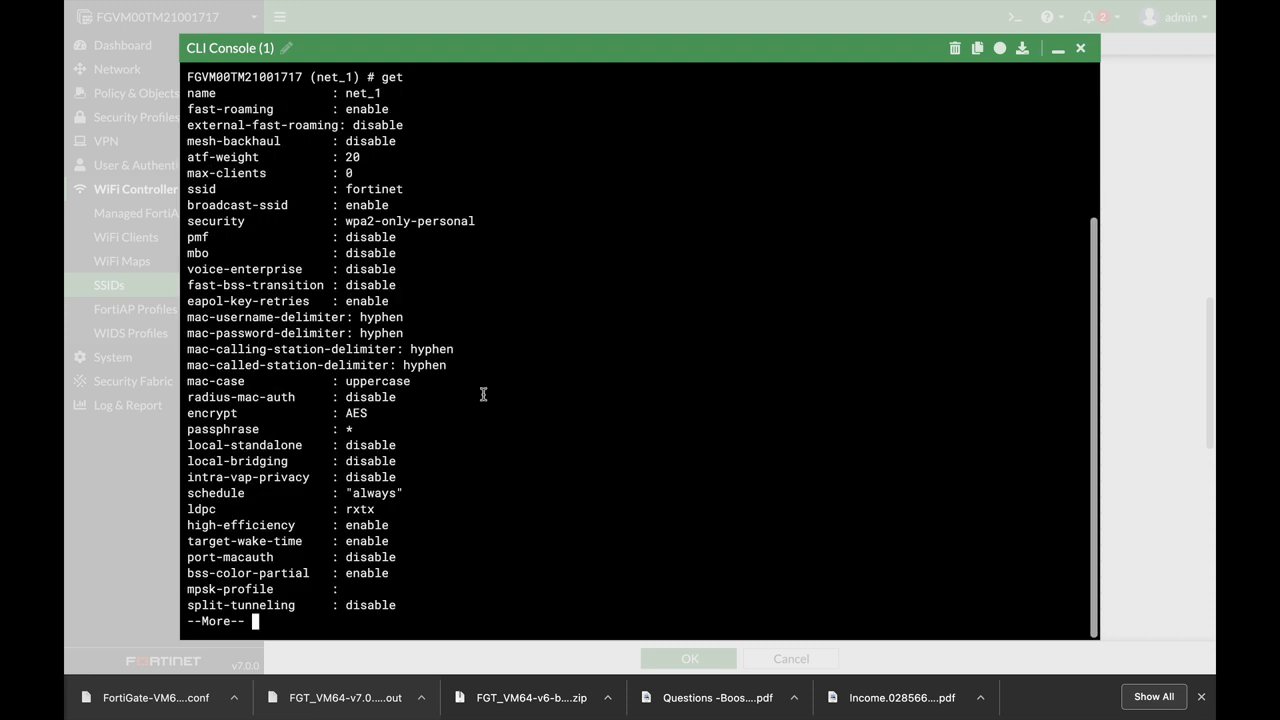
Review the listed settings and enter set max-clients 4 for the net_1 SSID
{"action": "scroll", "scroll_direction": "down", "scroll_amount": 3}
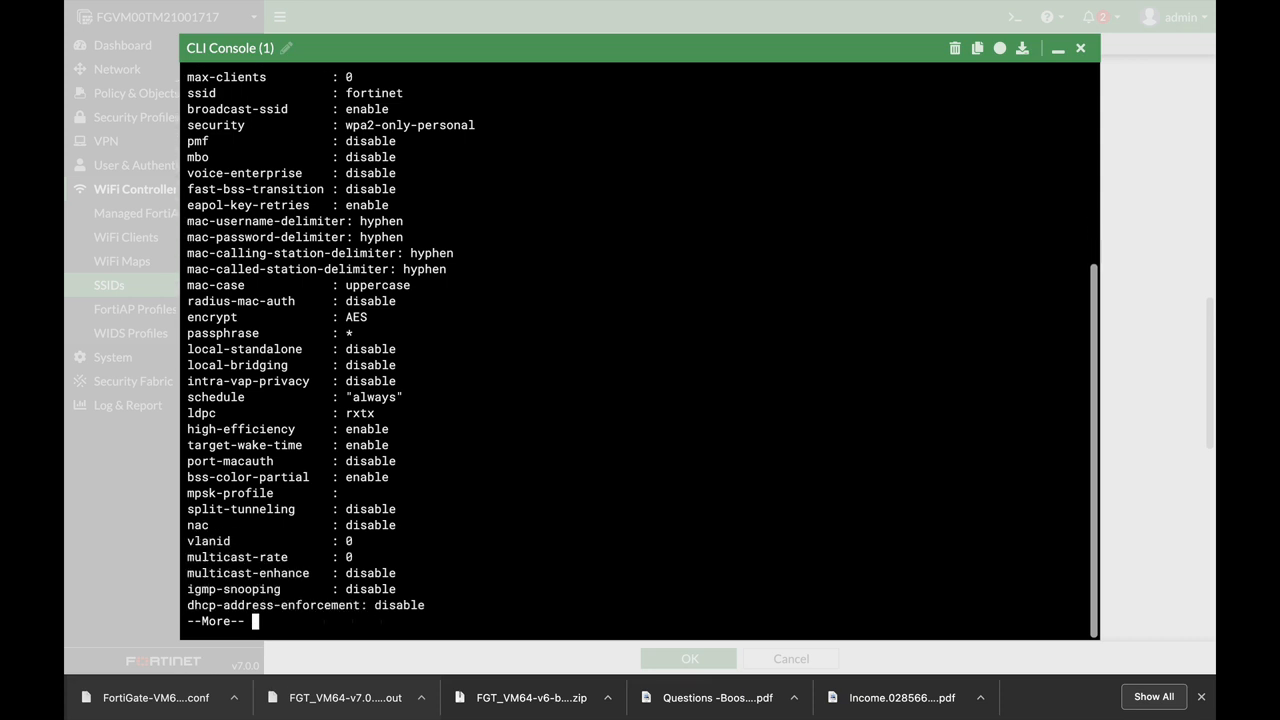
{"action": "scroll", "scroll_direction": "down", "scroll_amount": 3}
{"action": "type", "text": "set"}
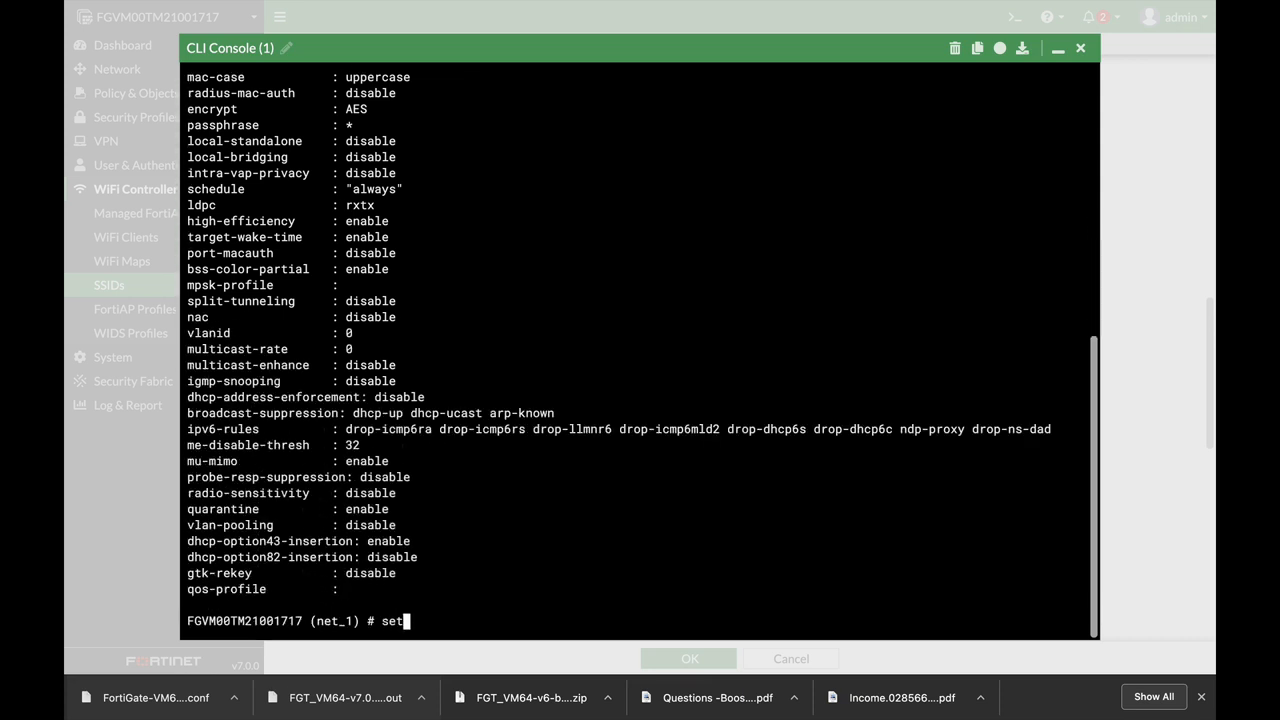
{"action": "type", "text": "max-clients"}
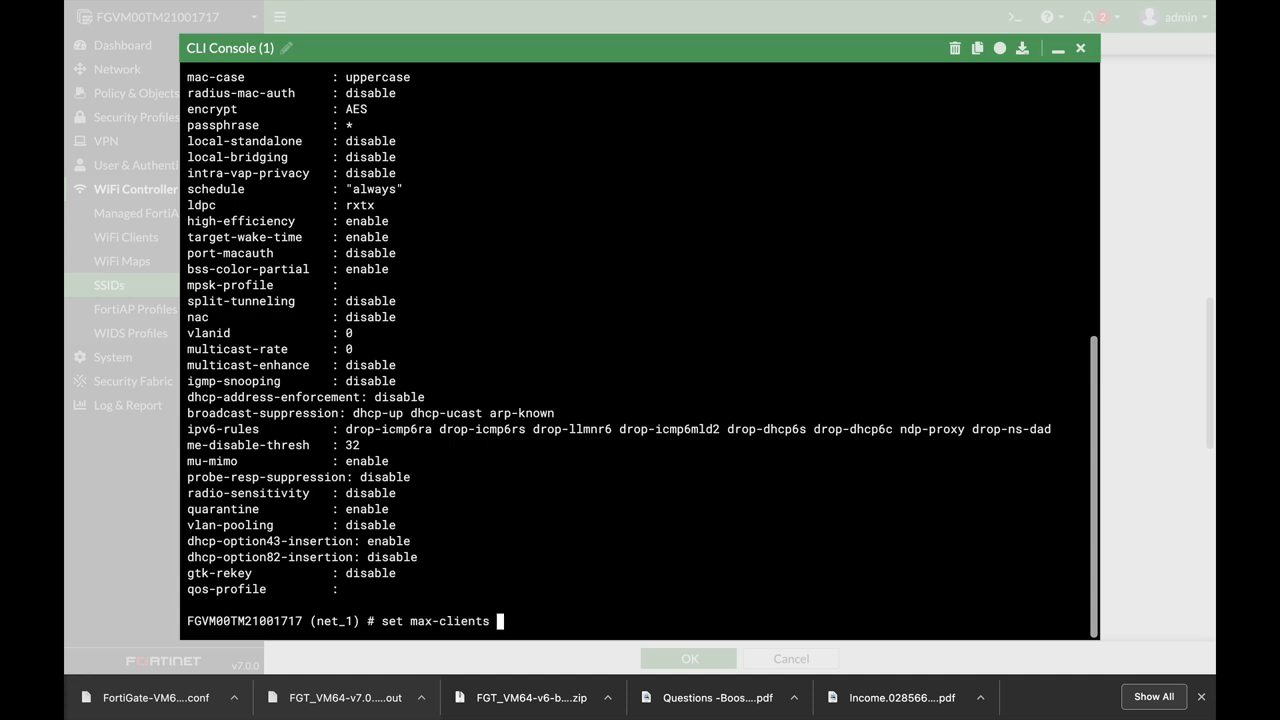
{"action": "type", "text": "4"}
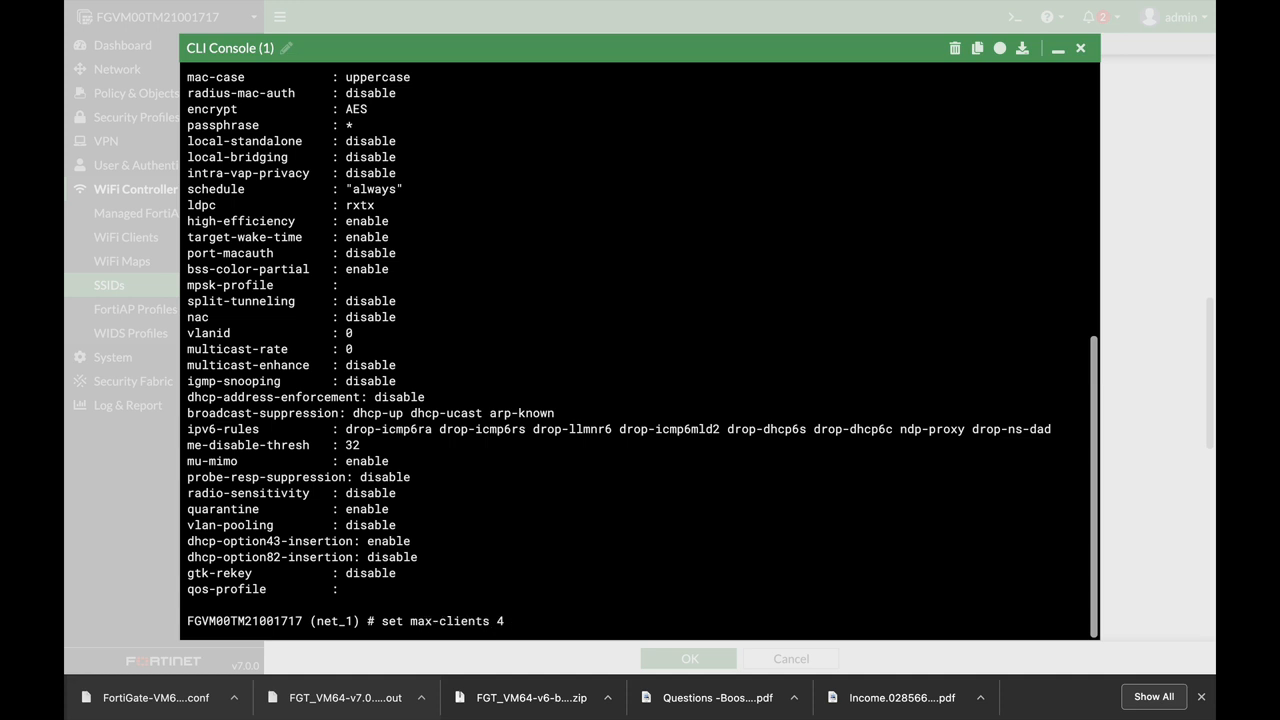